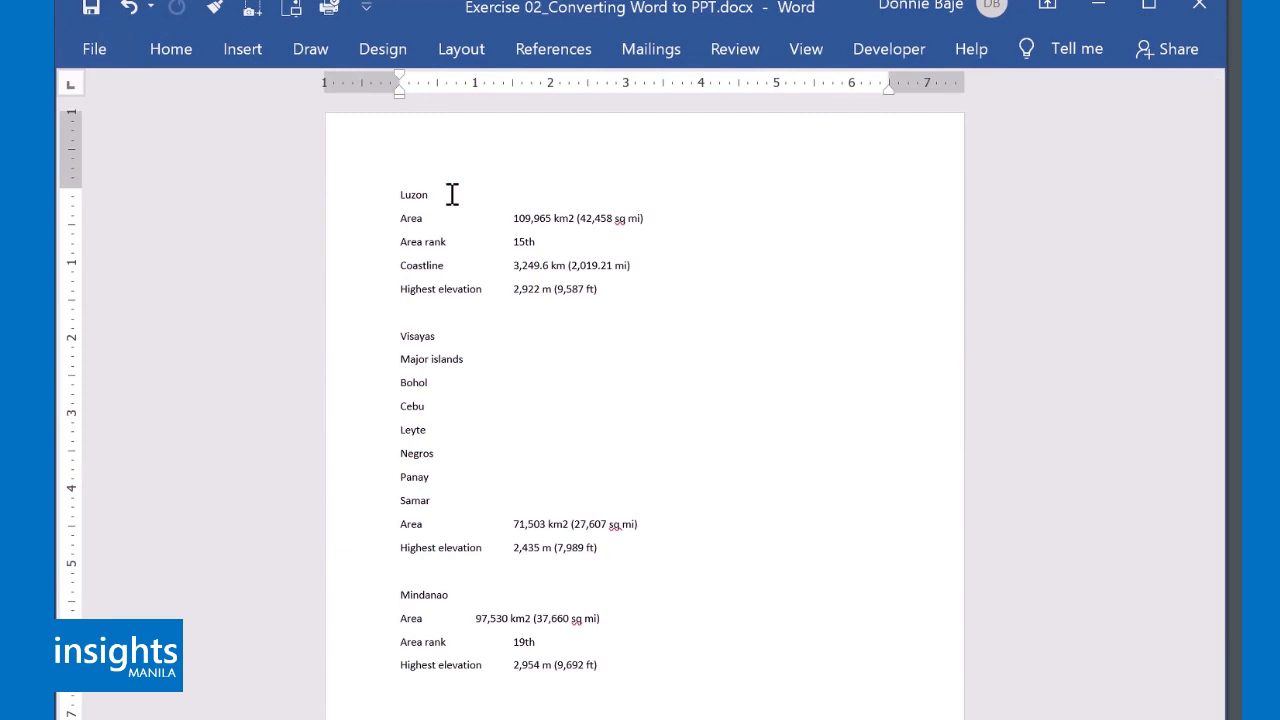
Step: Apply the Heading 1 style to the island names Luzon, Visayas and Mindanao
left_click(428, 194)
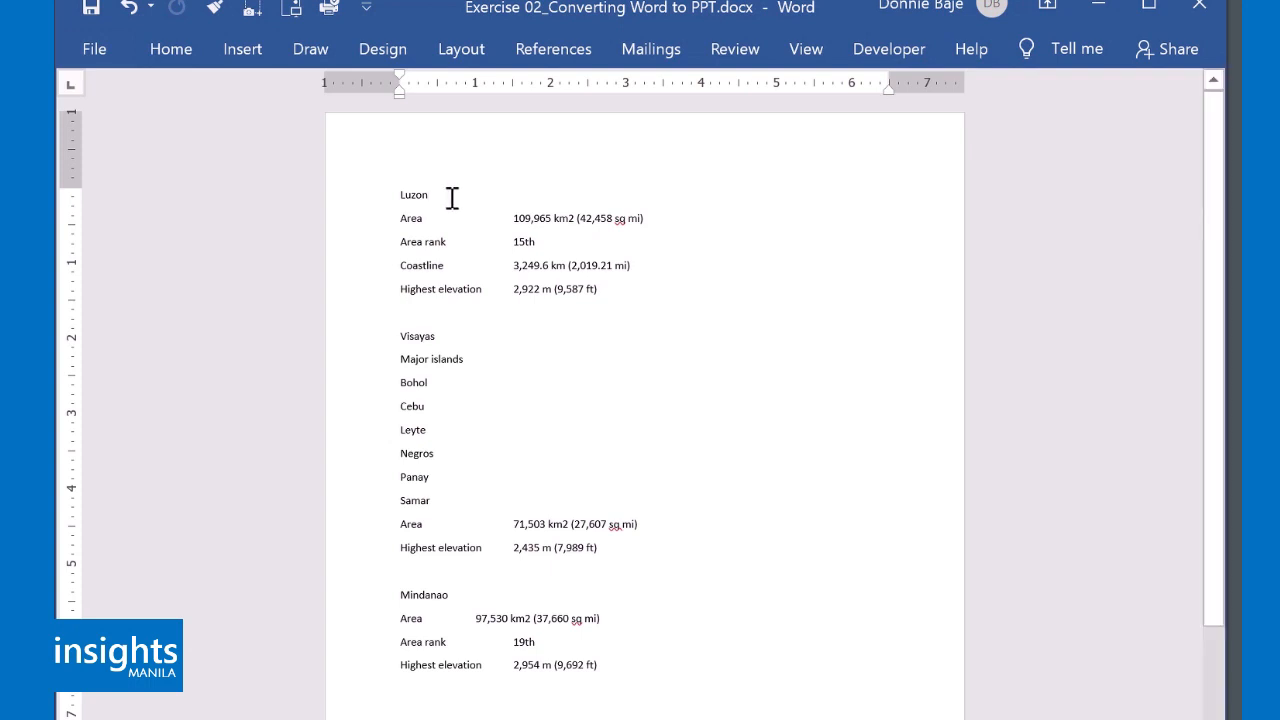
left_click(432, 194)
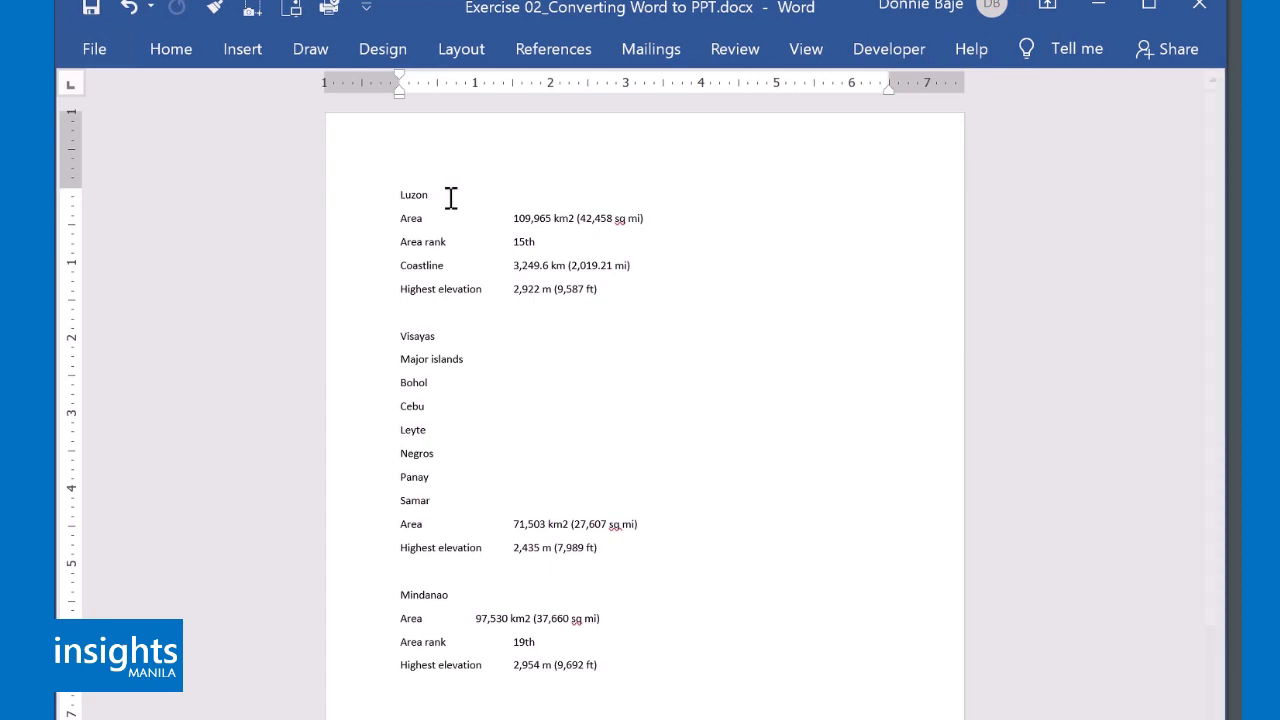
double_click(413, 194)
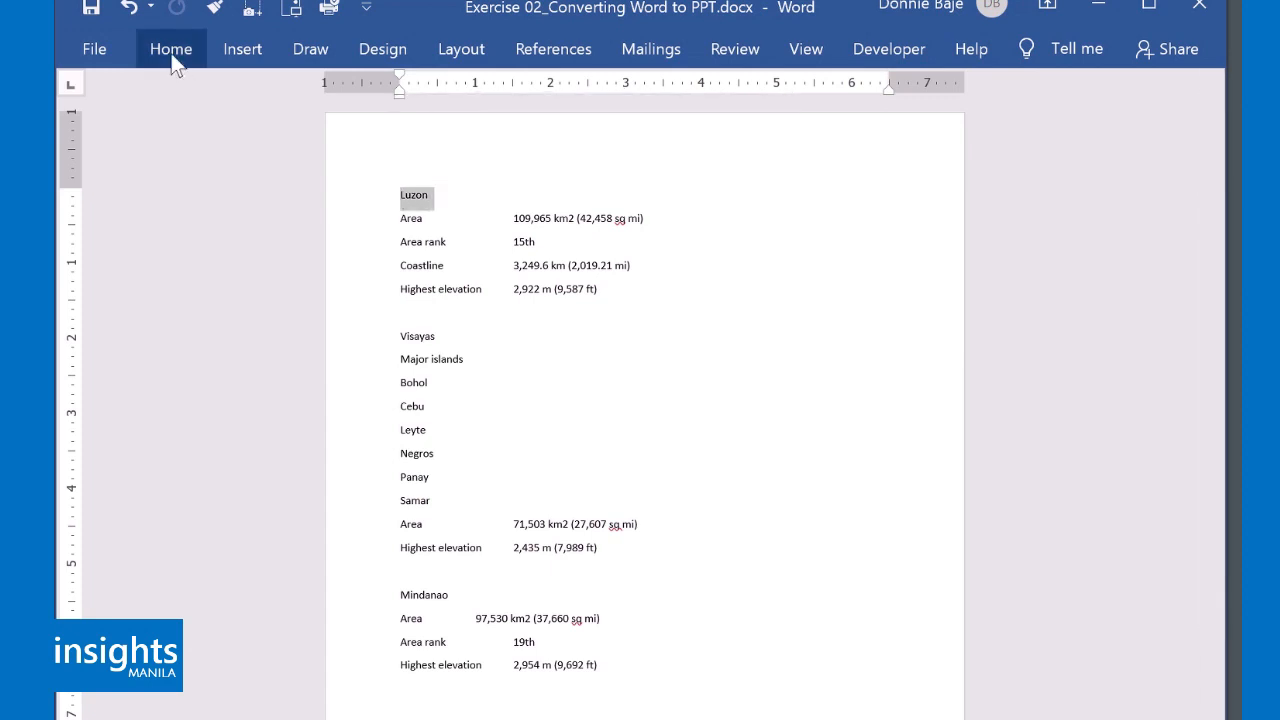
left_click(171, 48)
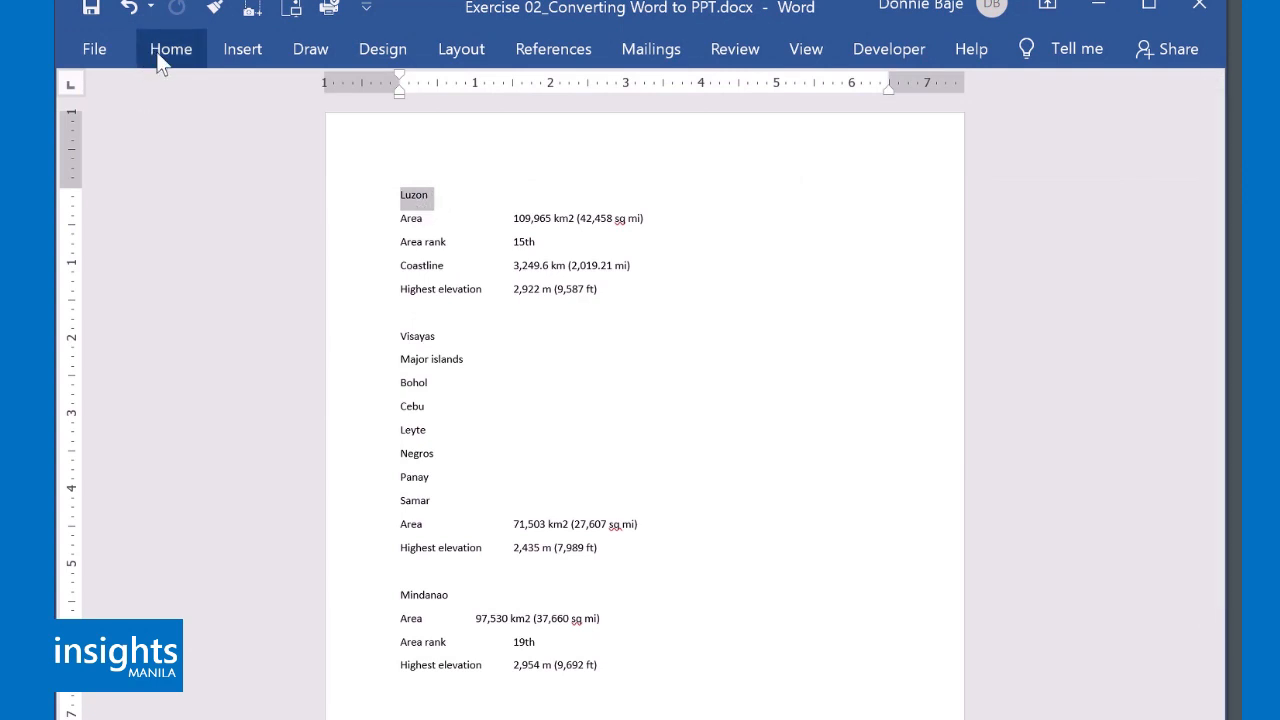
left_click(171, 48)
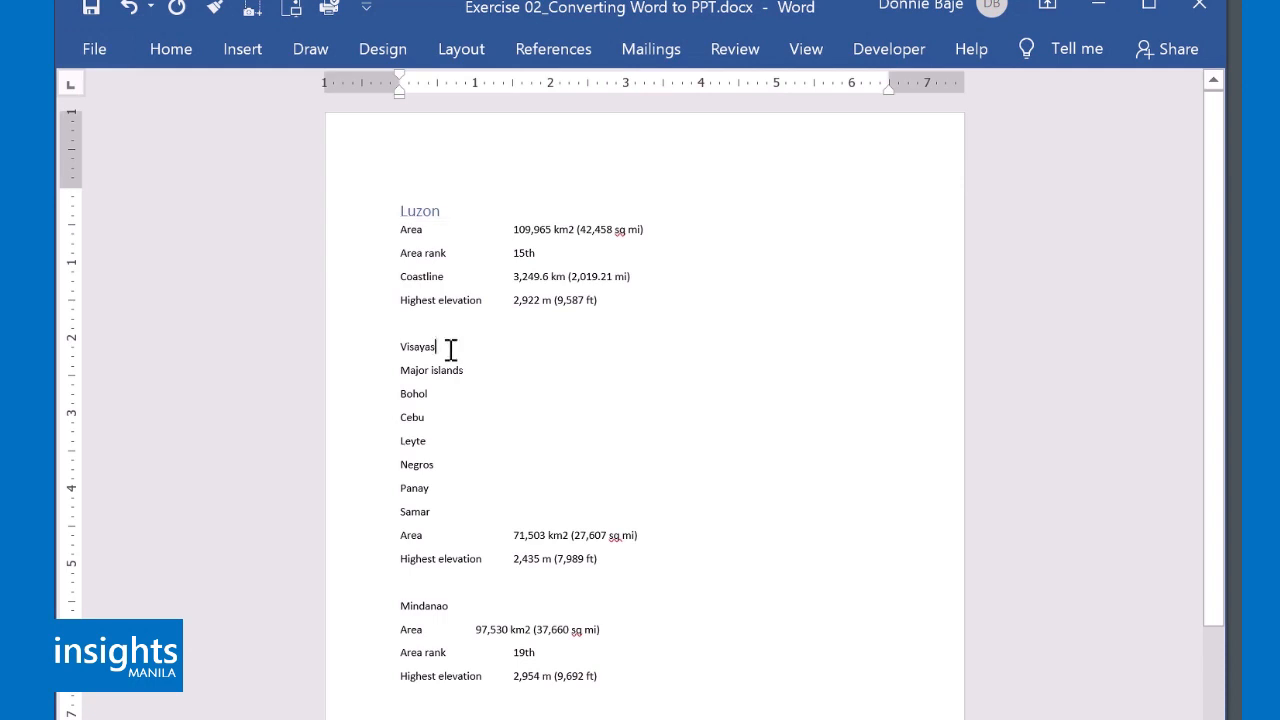
double_click(417, 347)
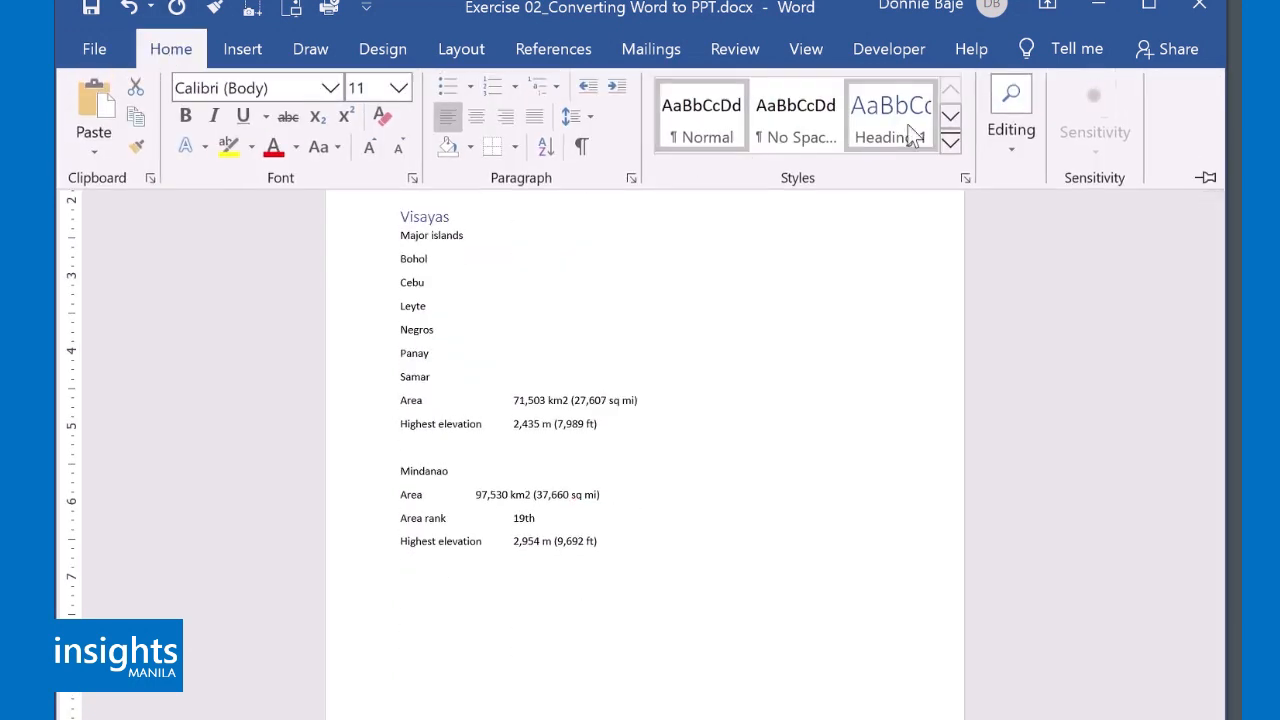
mouse_move(889, 115)
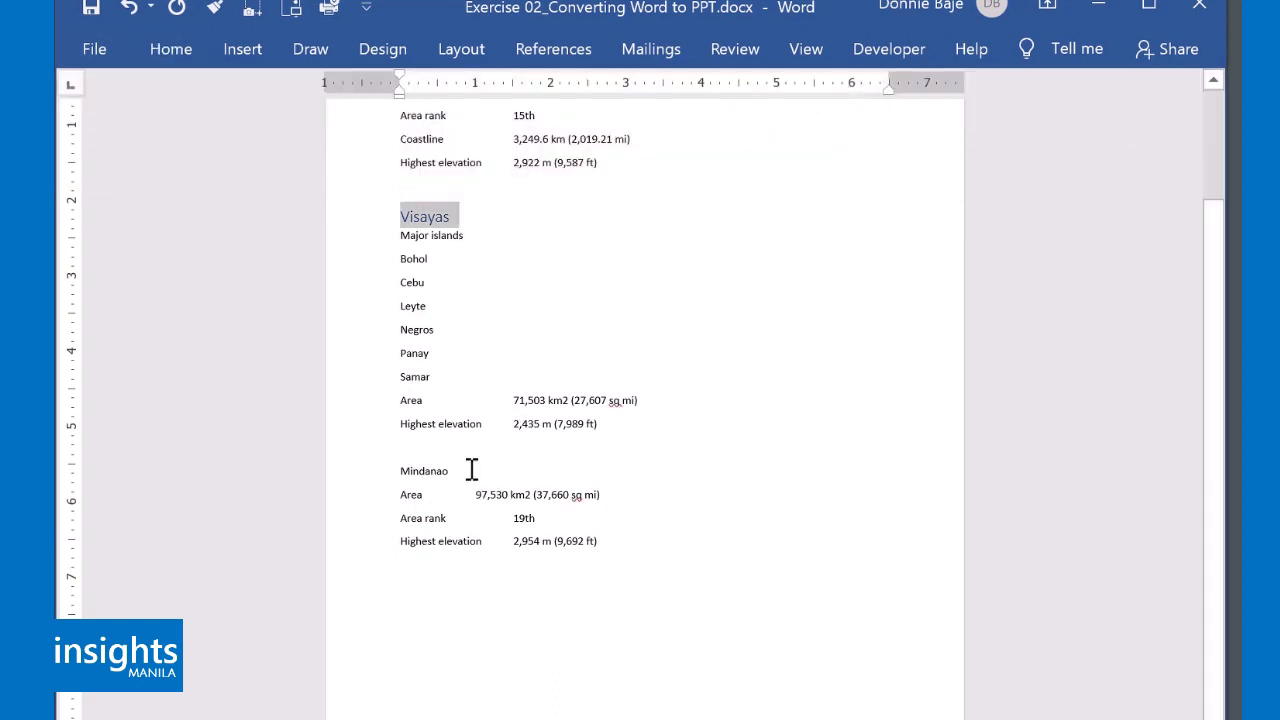
left_click(170, 48)
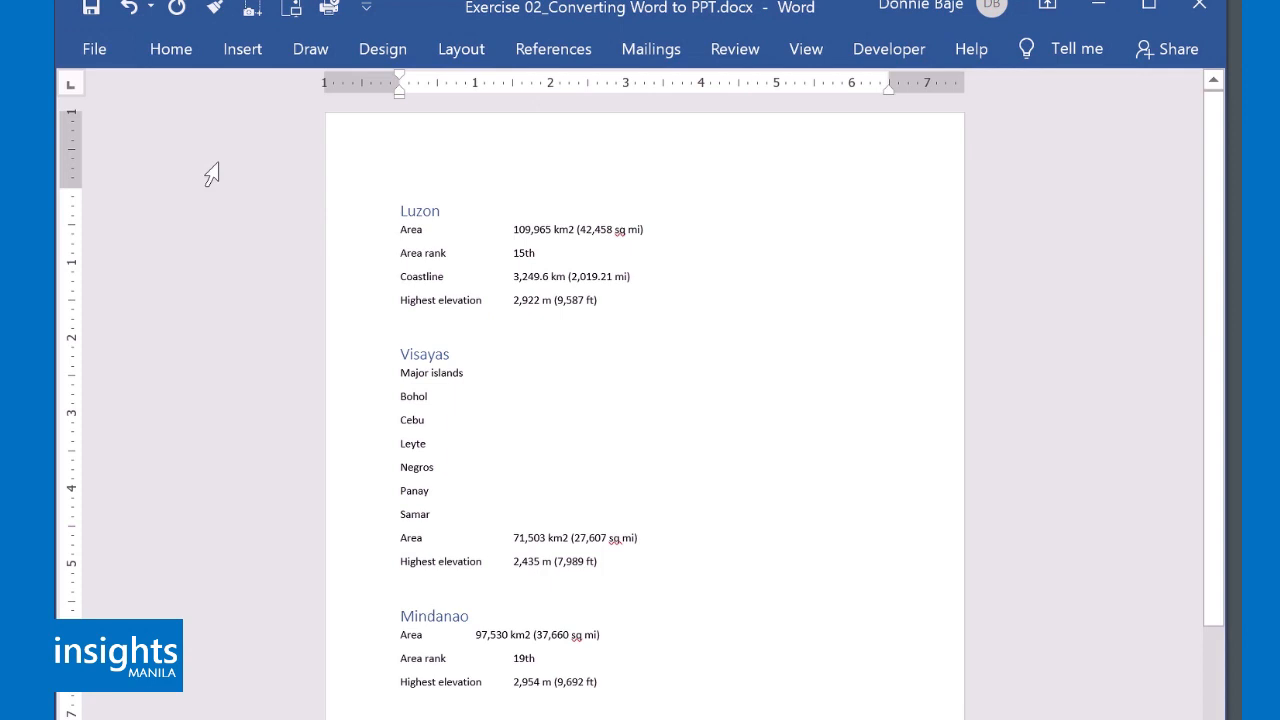
mouse_move(488, 290)
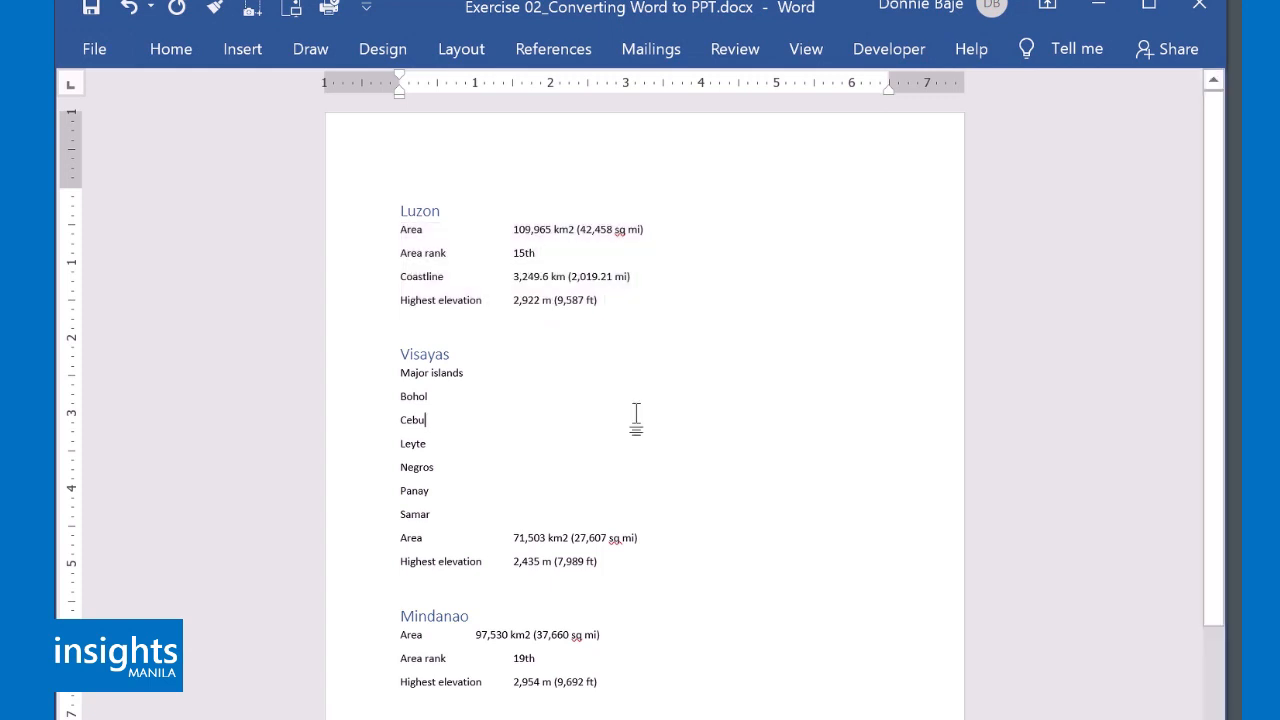
mouse_move(628, 308)
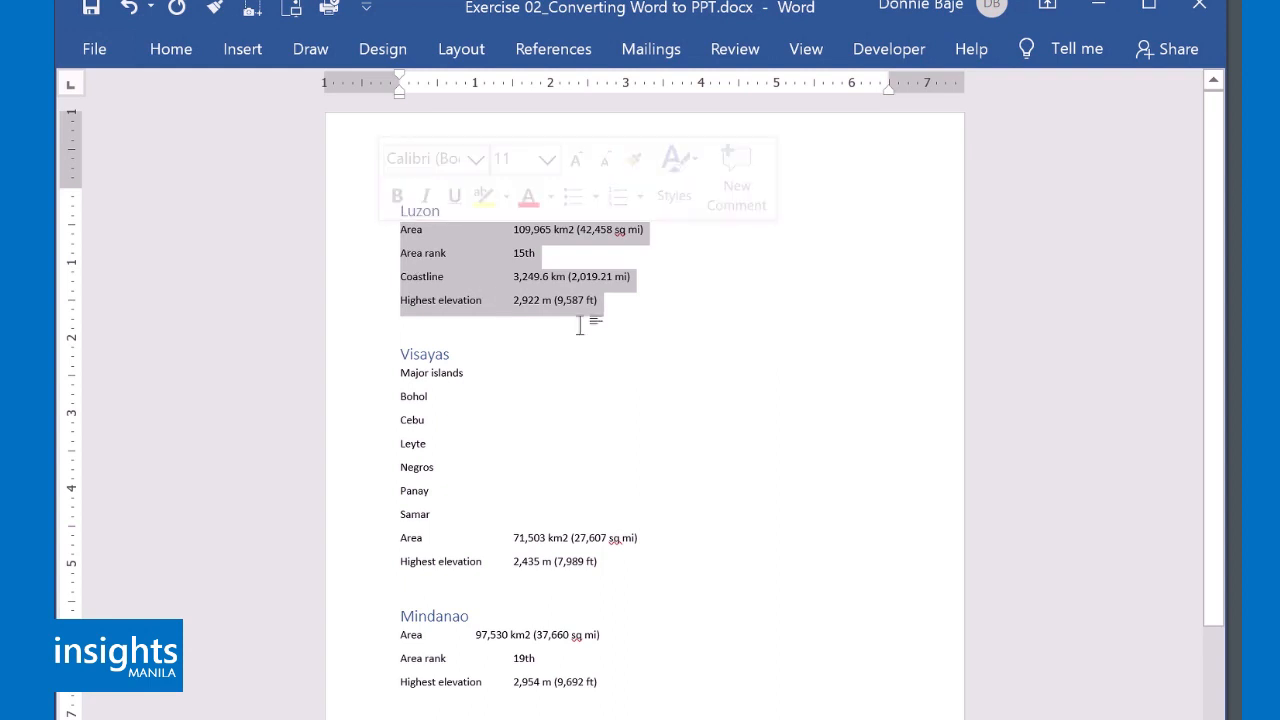
left_click(170, 48)
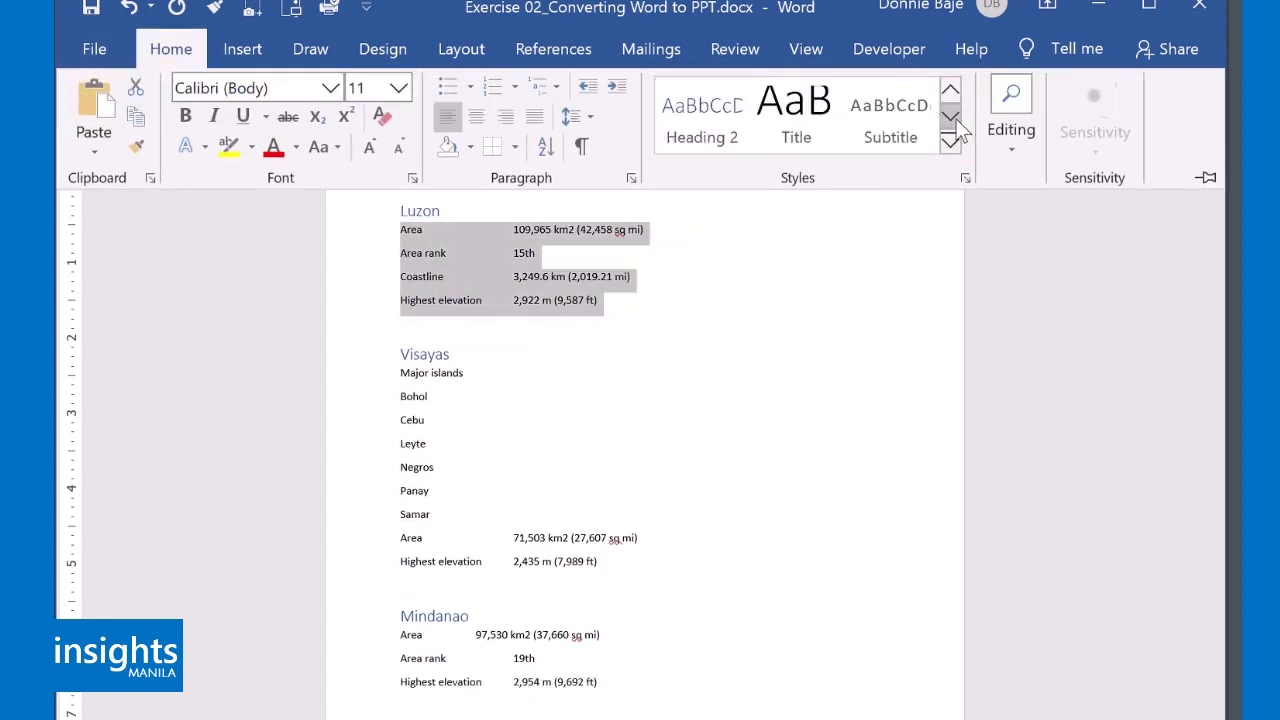
mouse_move(895, 204)
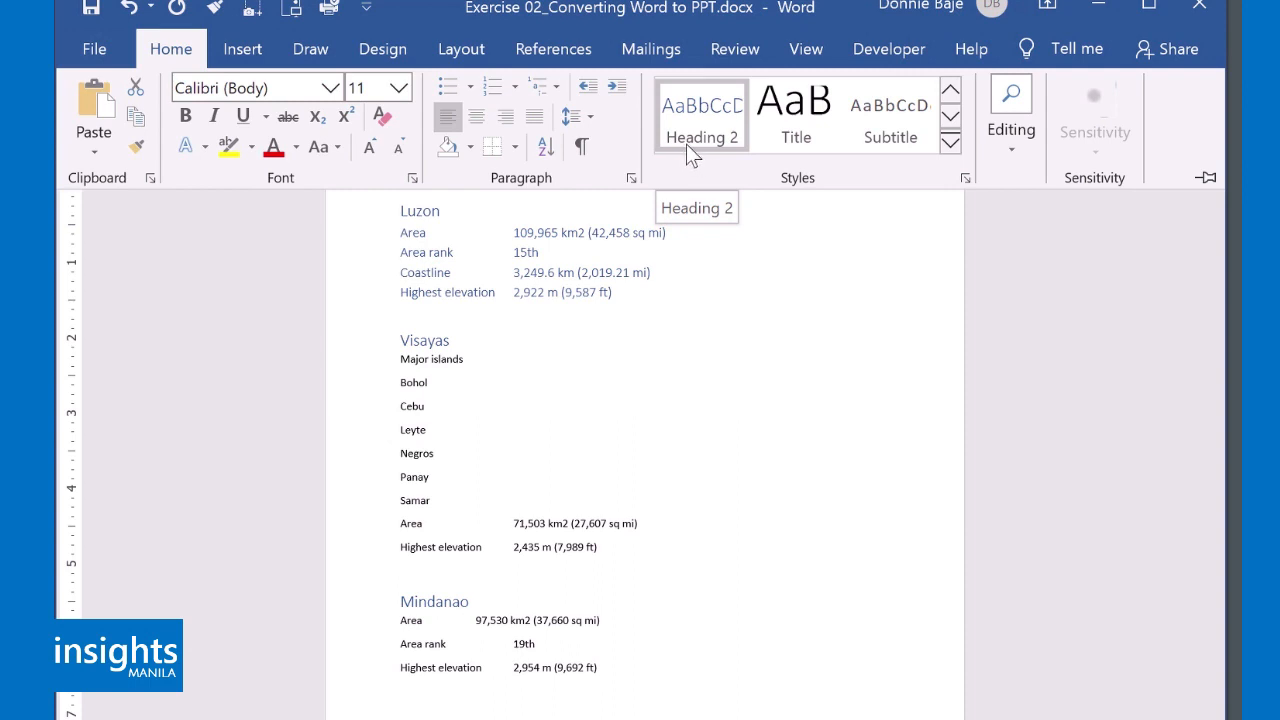
mouse_move(701, 127)
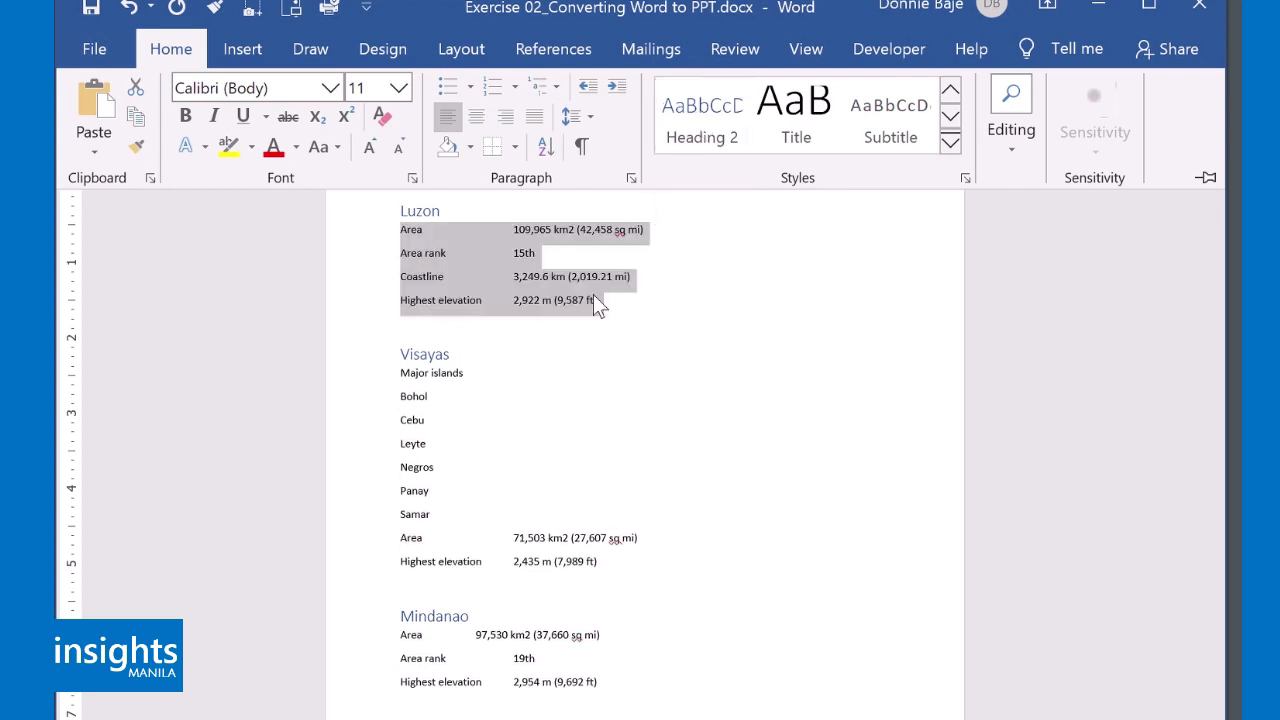
mouse_move(700, 115)
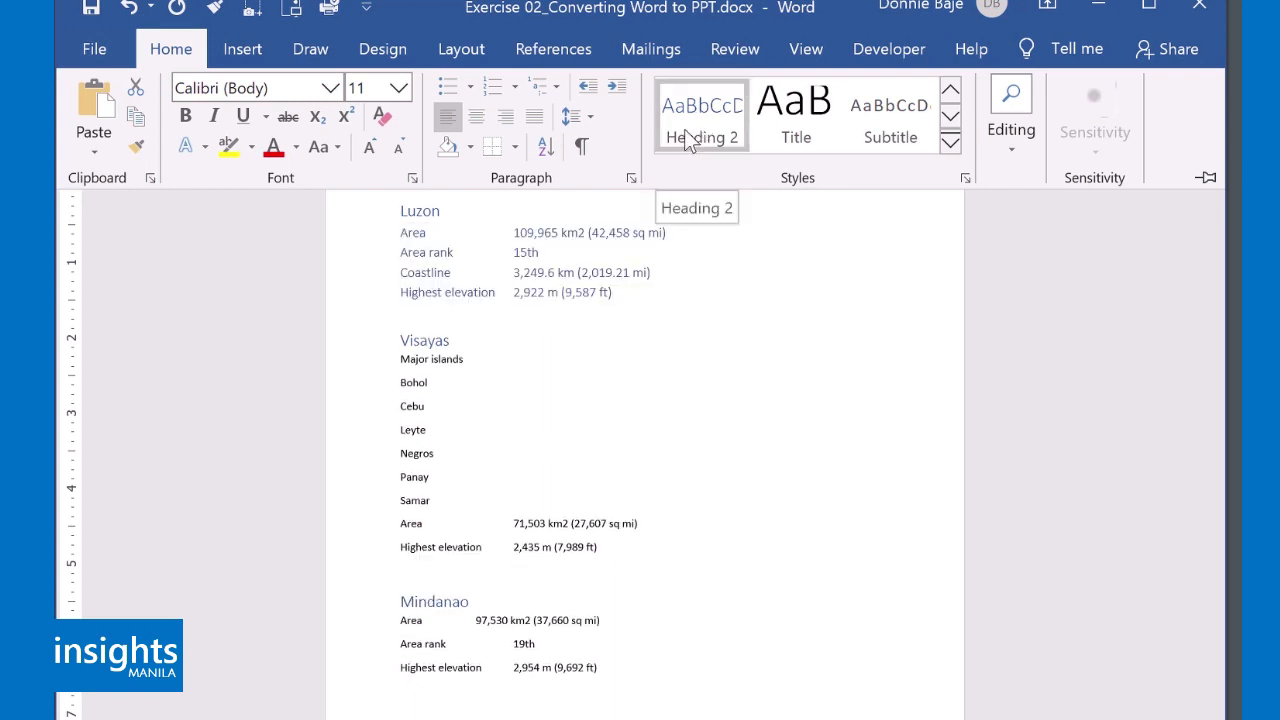
Step: Update Heading 2 to match the plain detail lines and apply it to Visayas and Mindanao details
right_click(701, 113)
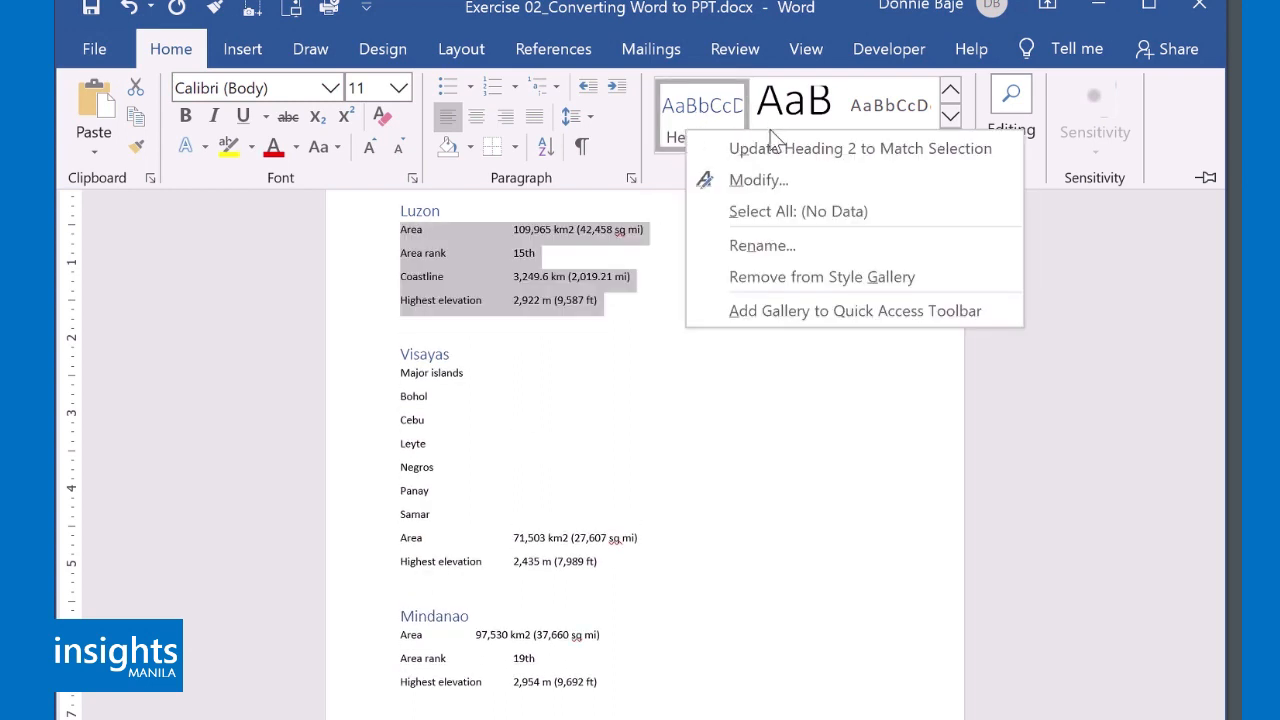
mouse_move(858, 148)
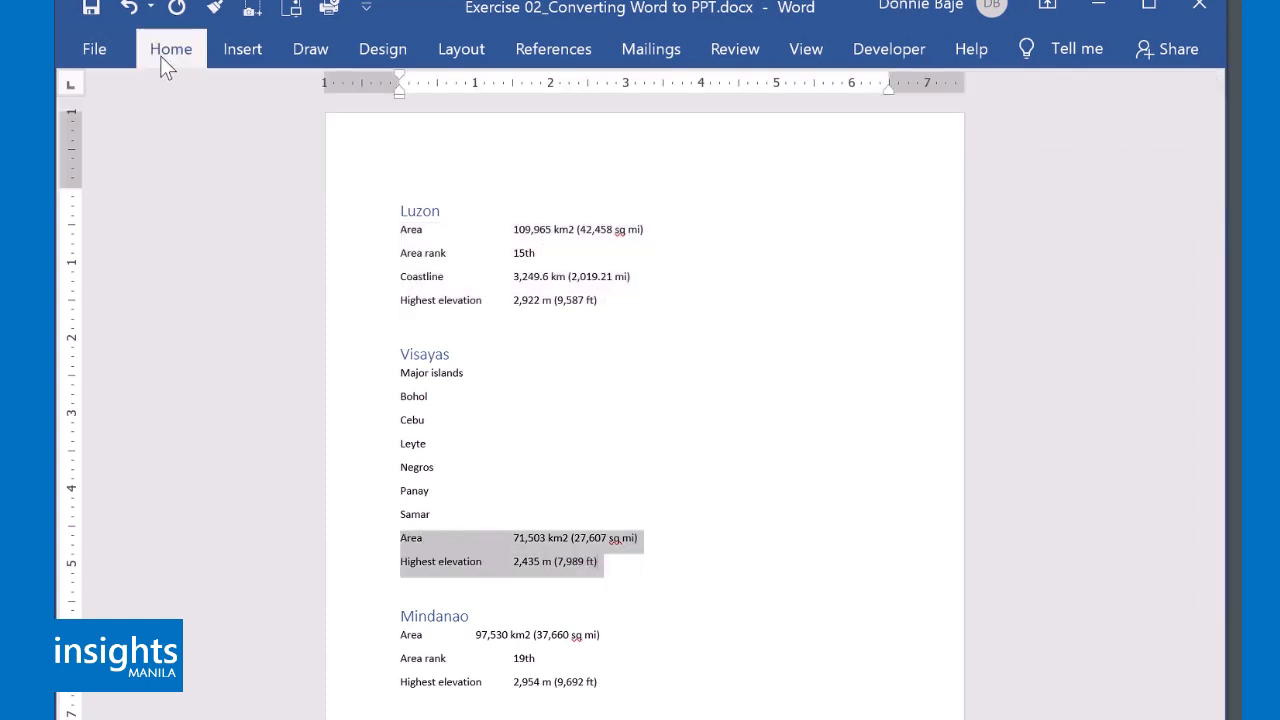
left_click(170, 48)
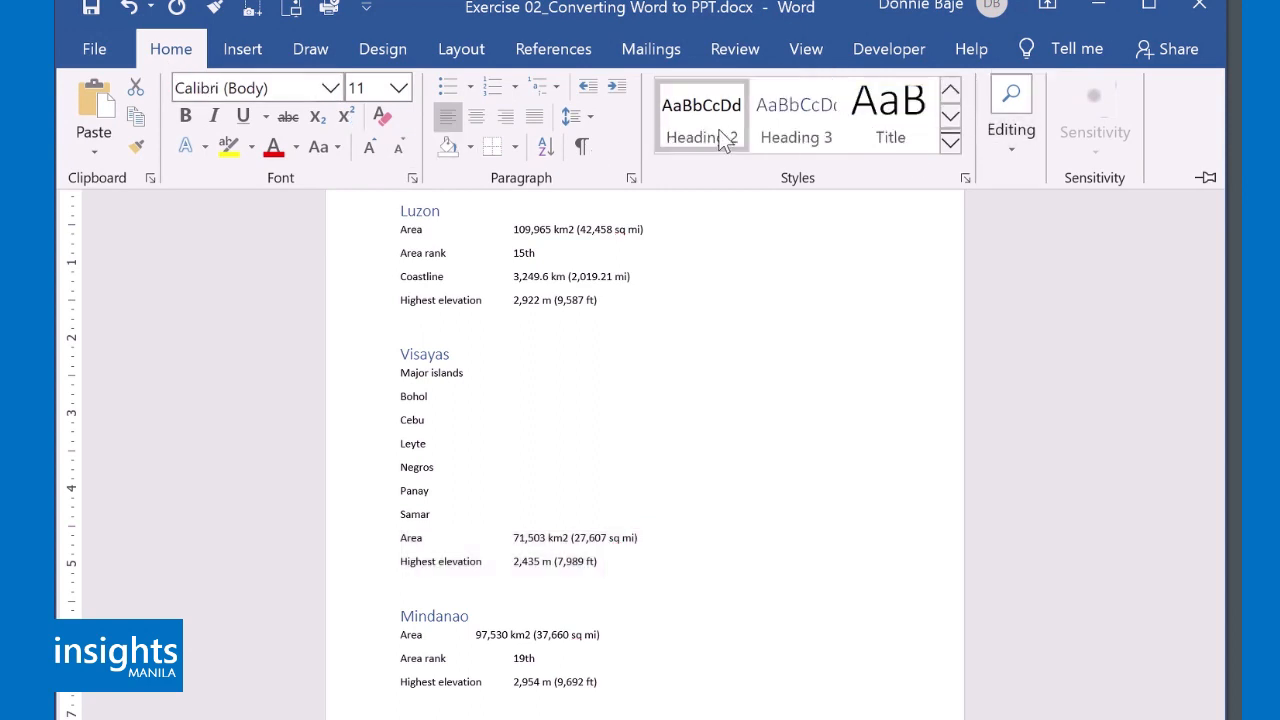
left_click_drag(400, 537, 638, 561)
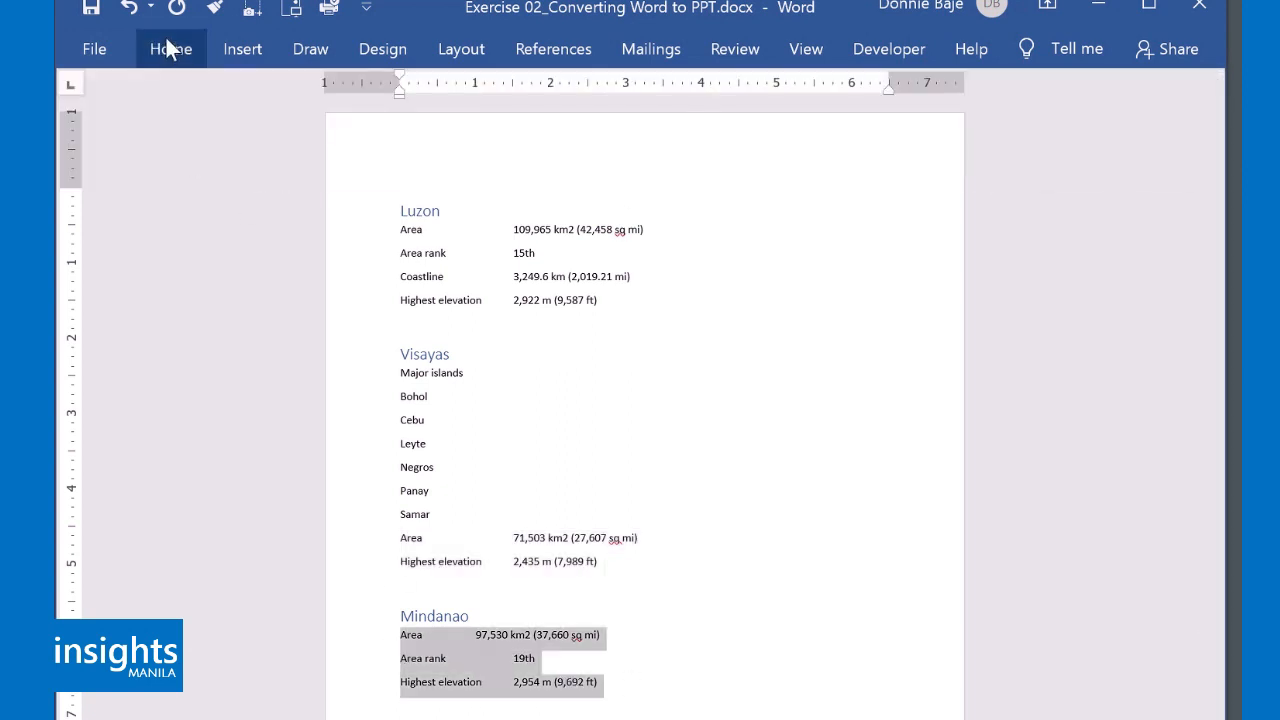
left_click(170, 48)
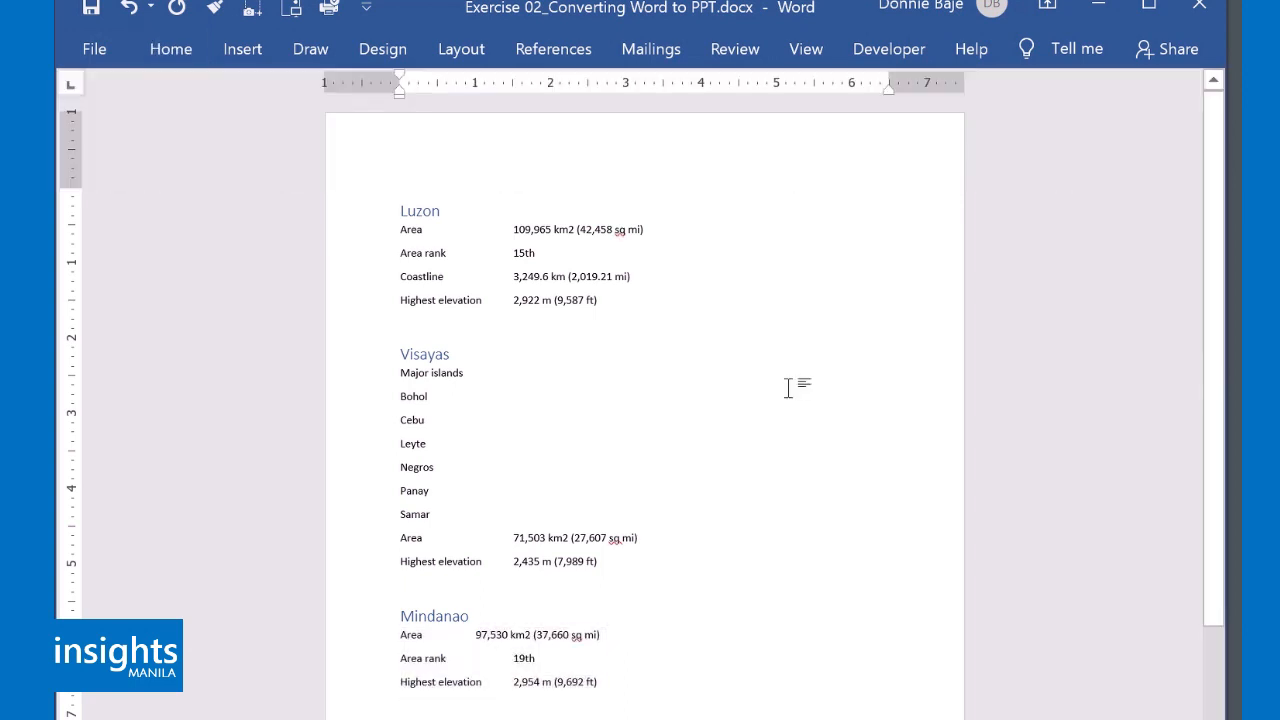
left_click(476, 372)
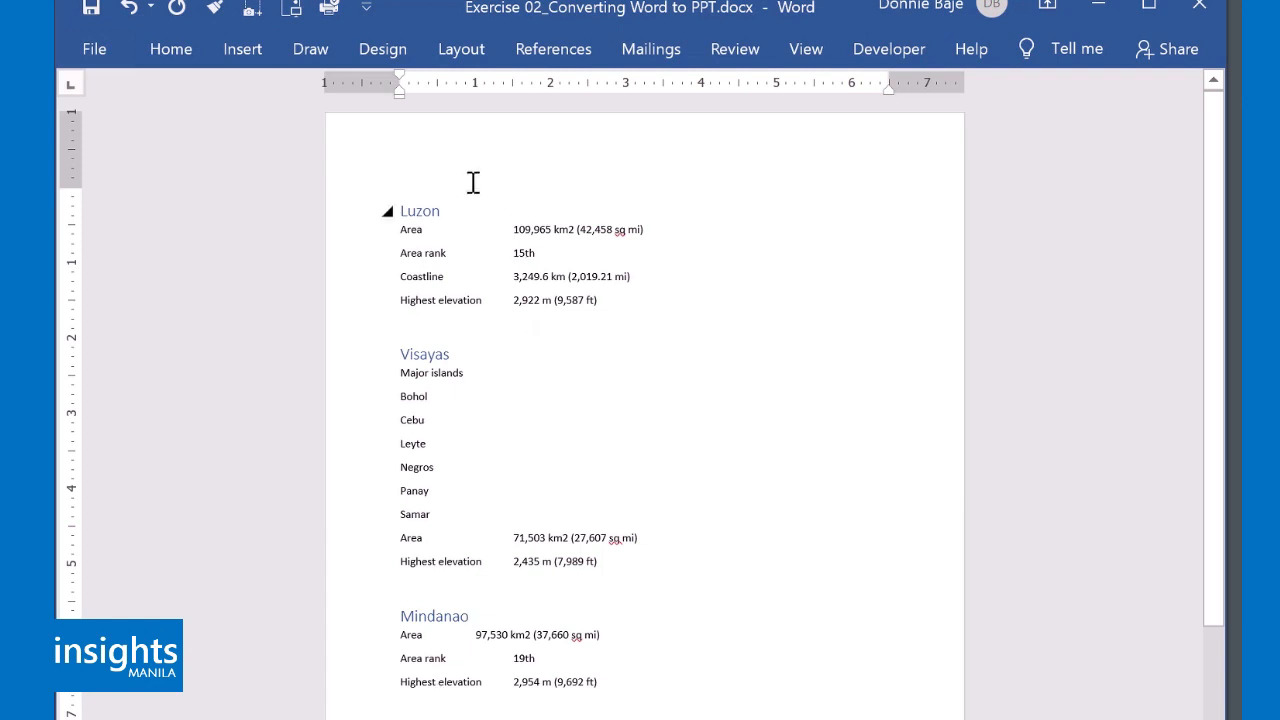
Step: Open the Modify Style settings for Heading 1 from the Styles gallery
left_click(171, 48)
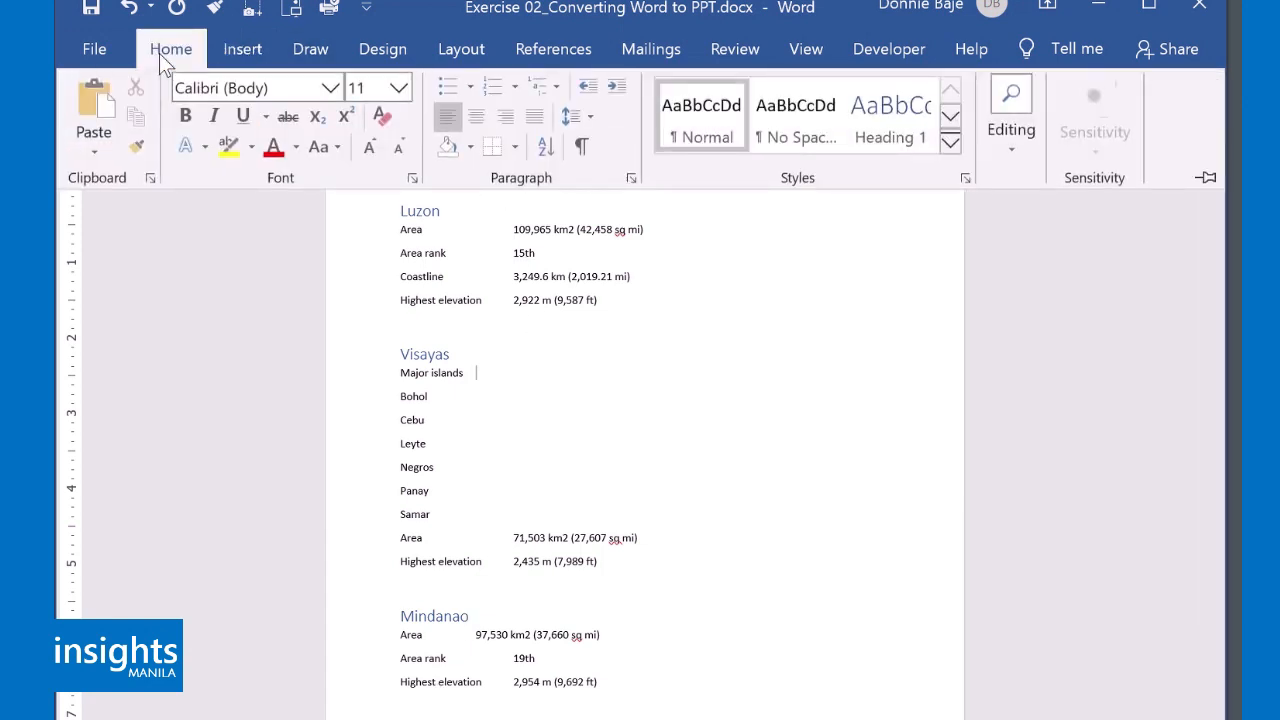
left_click(888, 115)
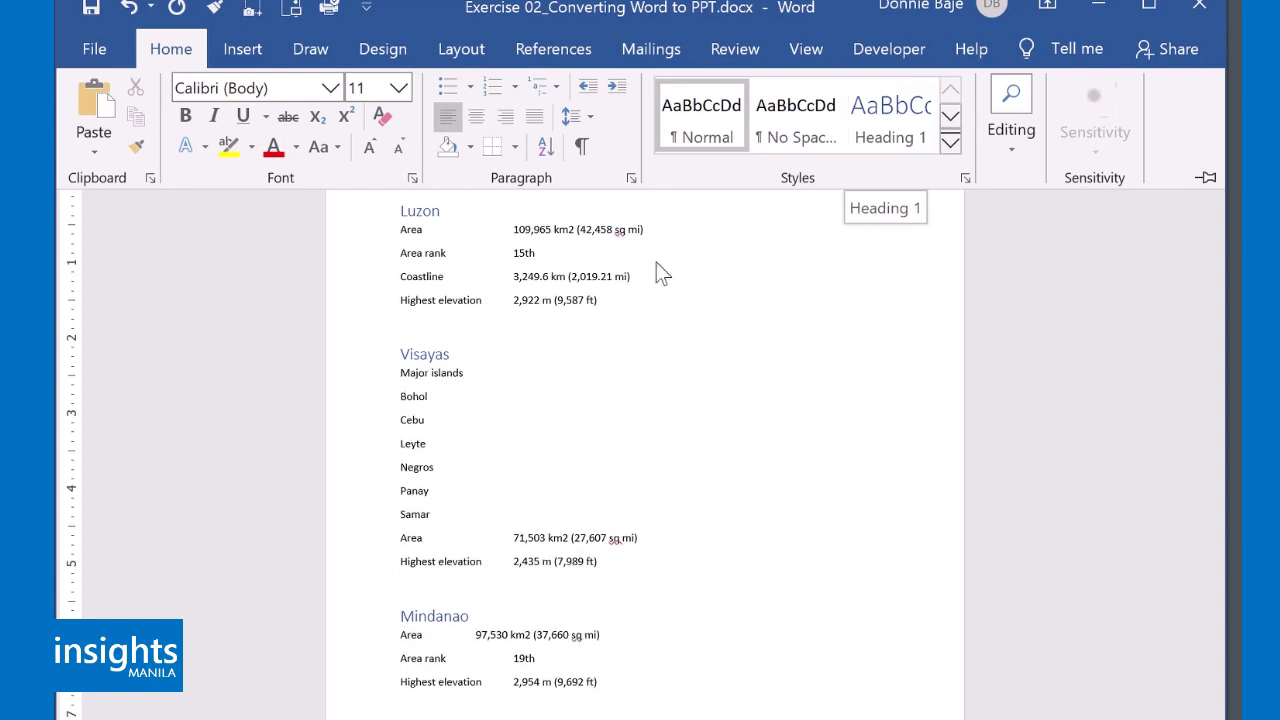
mouse_move(648, 242)
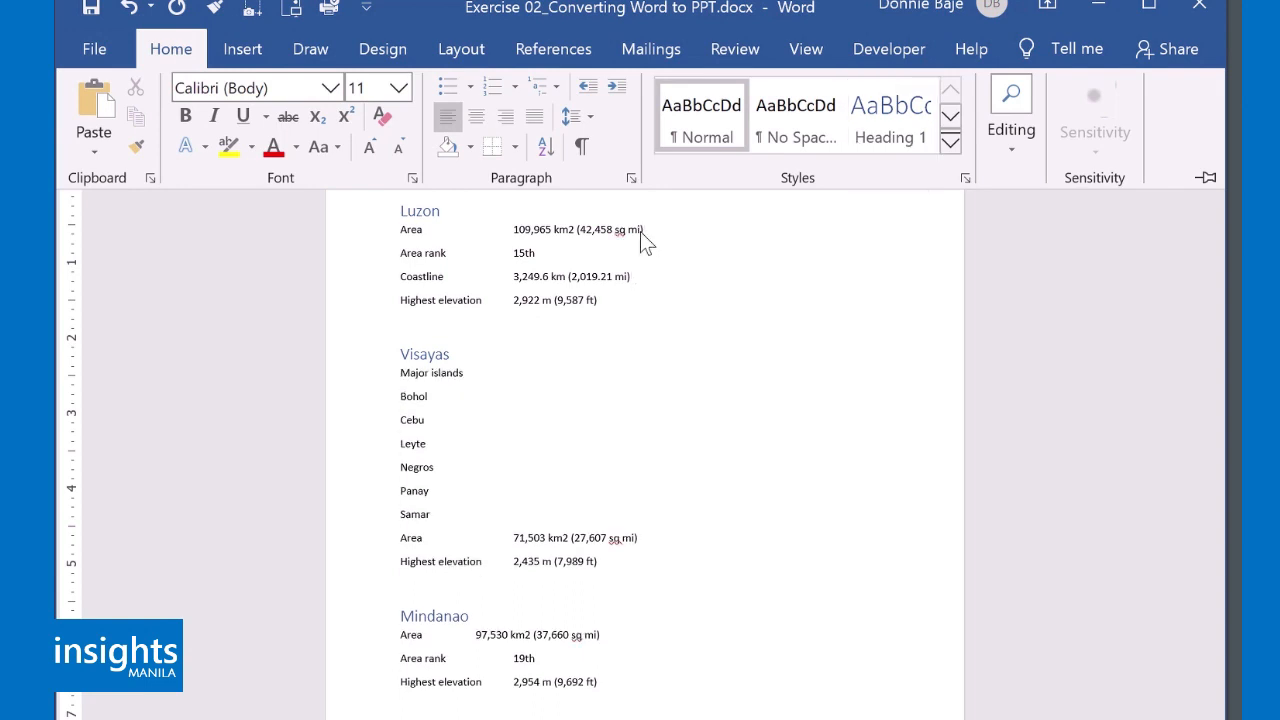
left_click(889, 115)
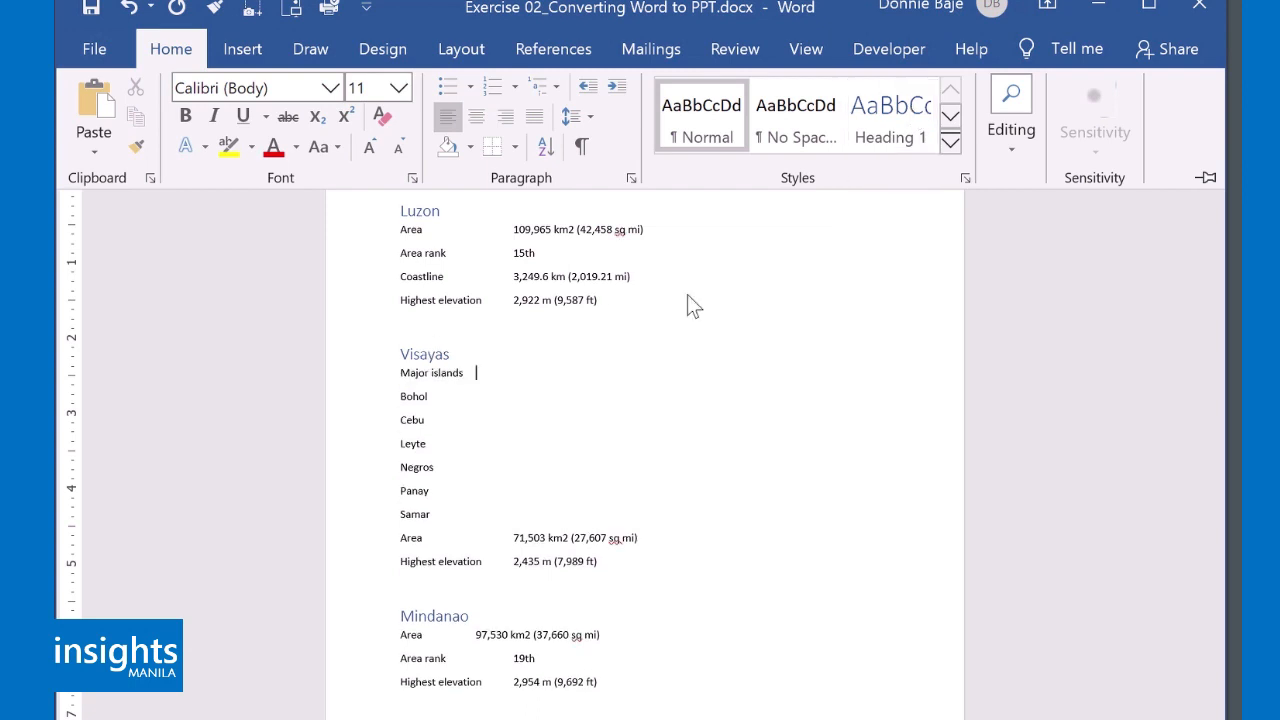
right_click(888, 115)
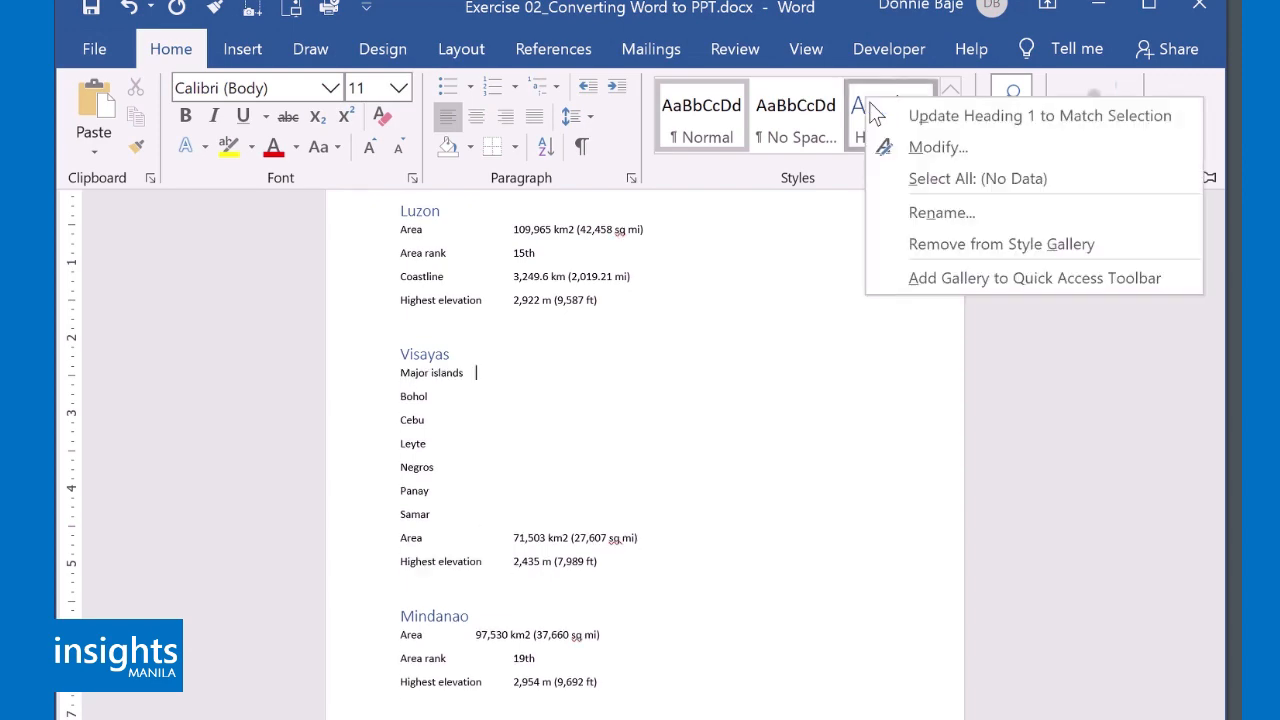
left_click(937, 147)
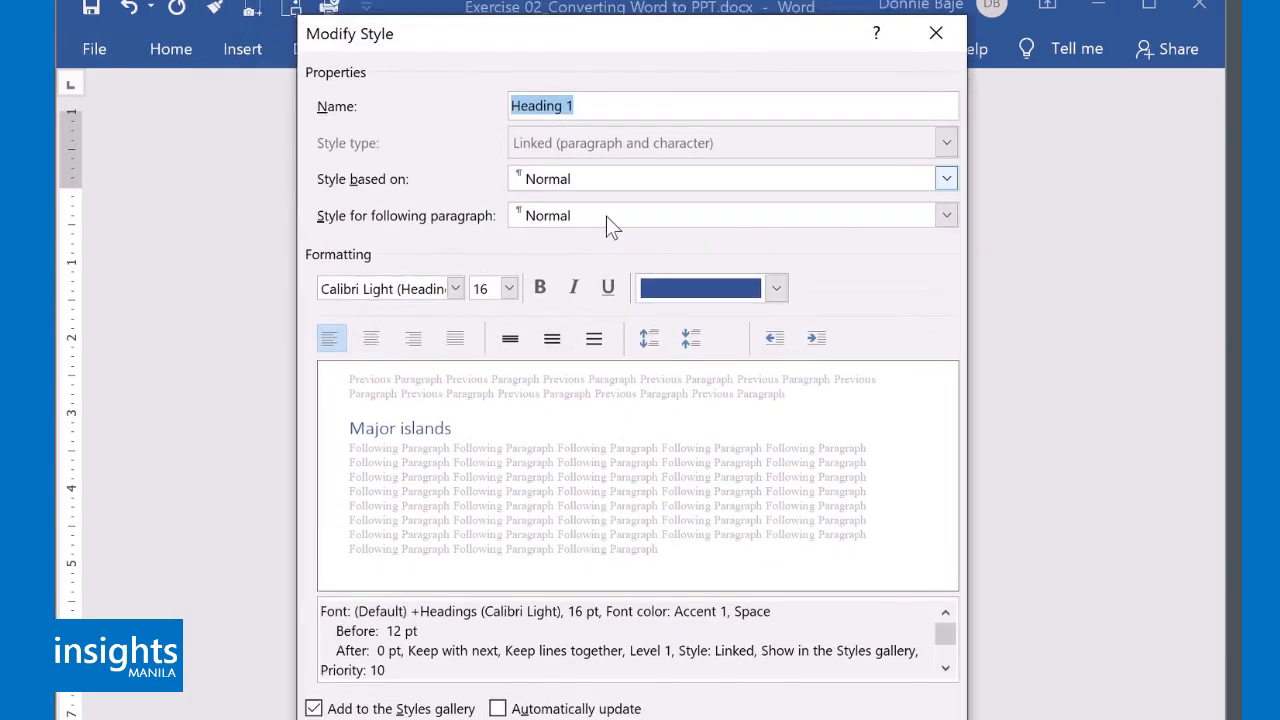
Step: Set the Heading 1 style to bold with a green font colour and confirm
left_click(776, 288)
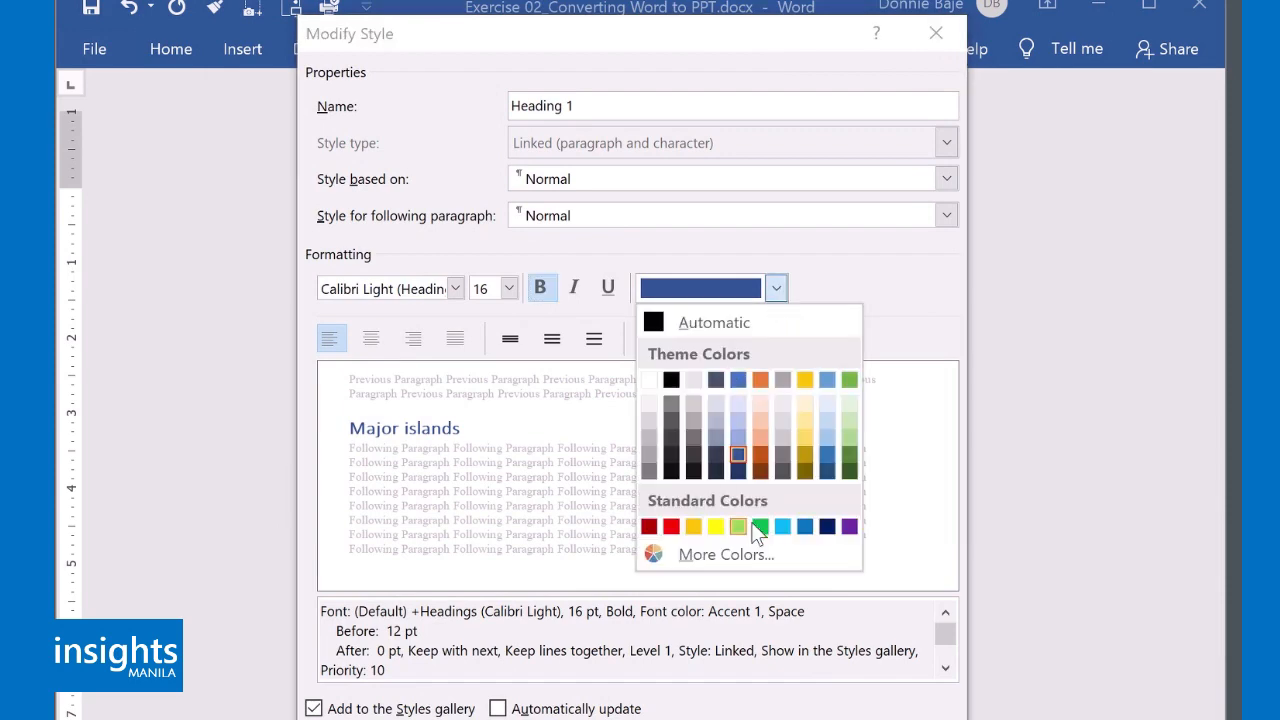
left_click(737, 527)
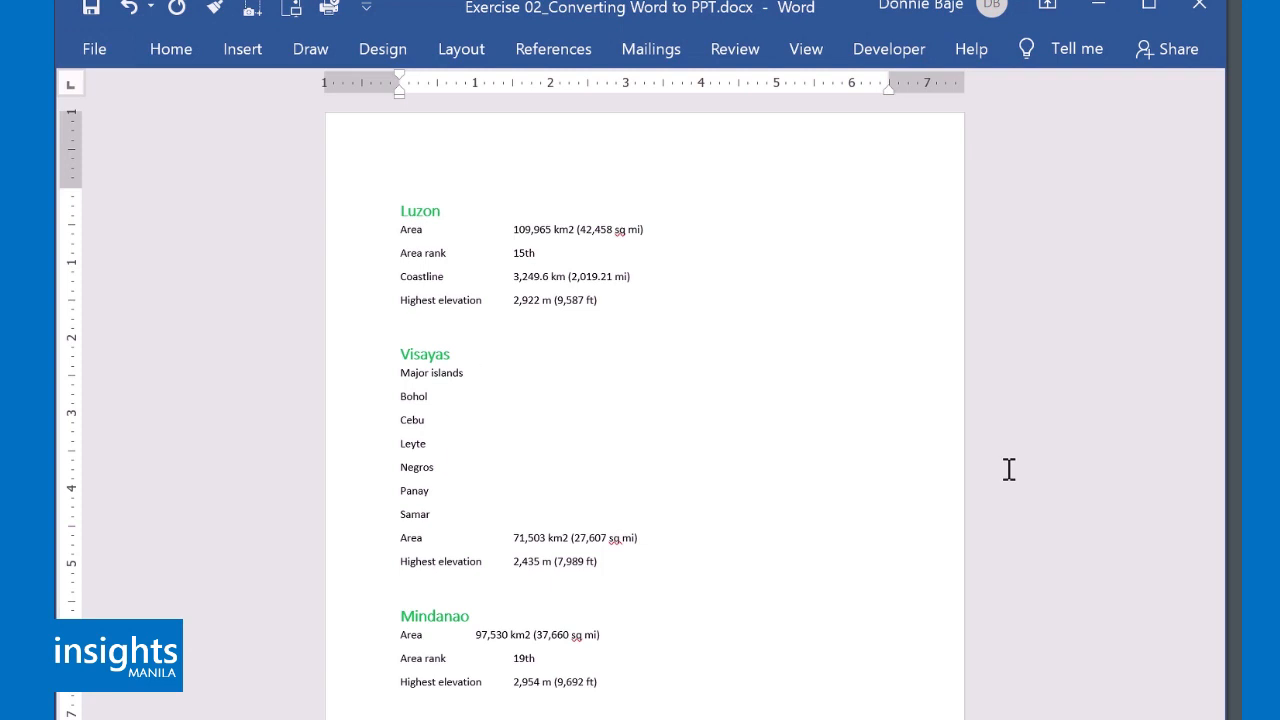
left_click(478, 373)
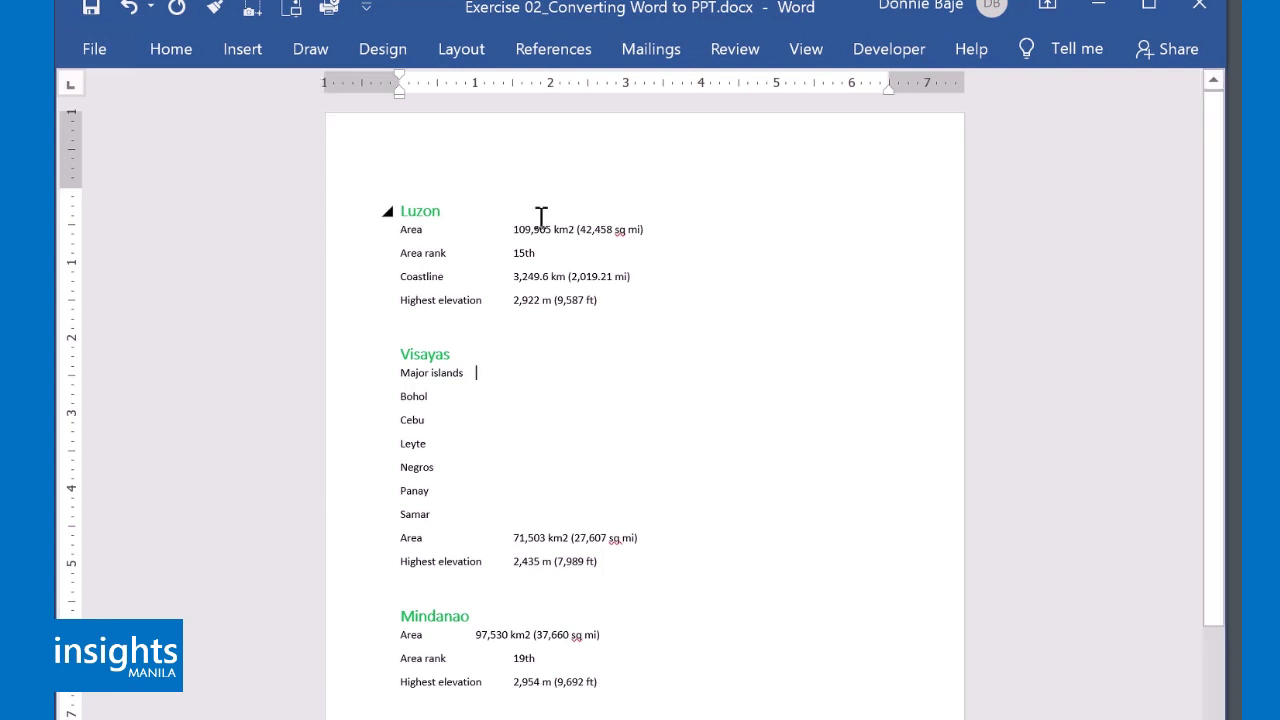
mouse_move(538, 210)
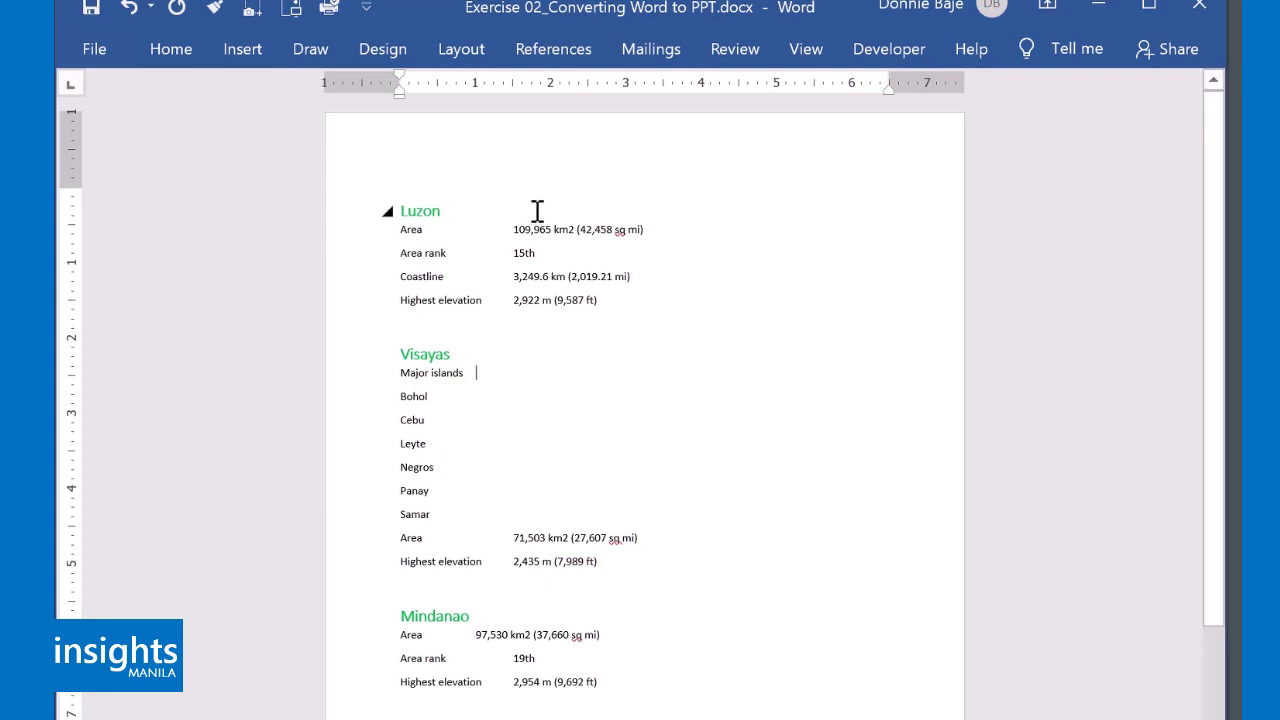
left_click(93, 48)
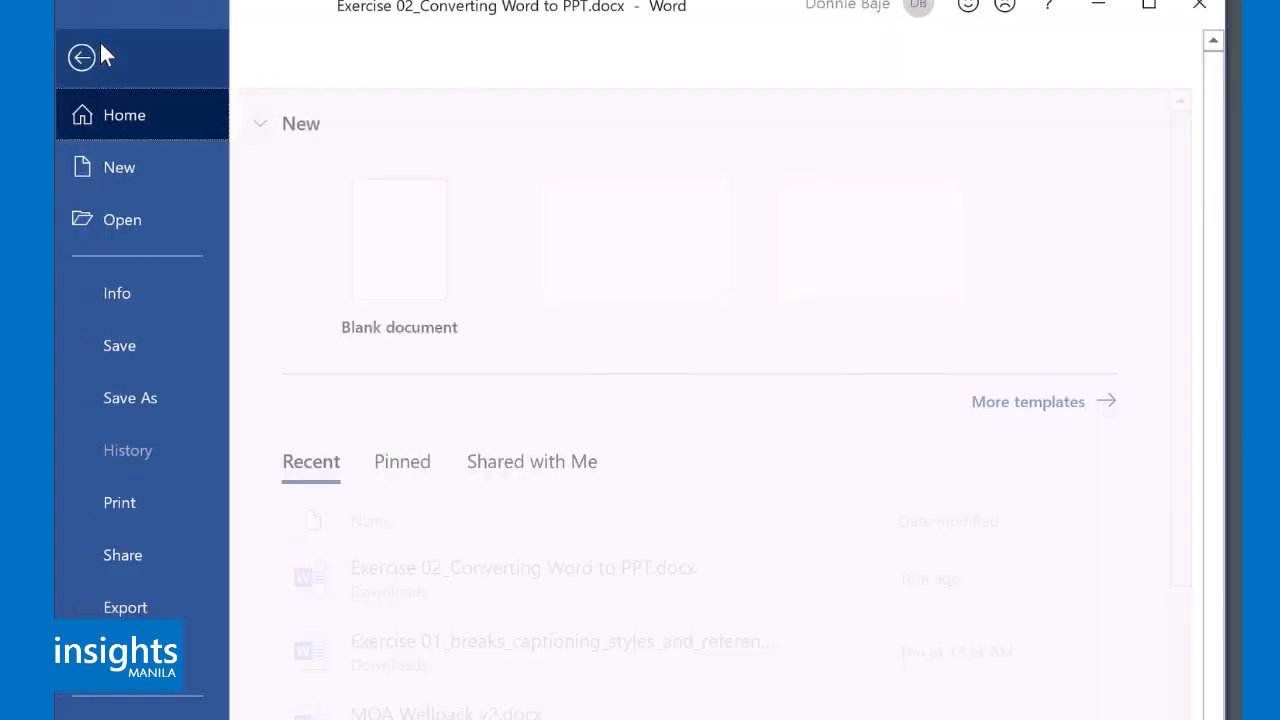
left_click(82, 57)
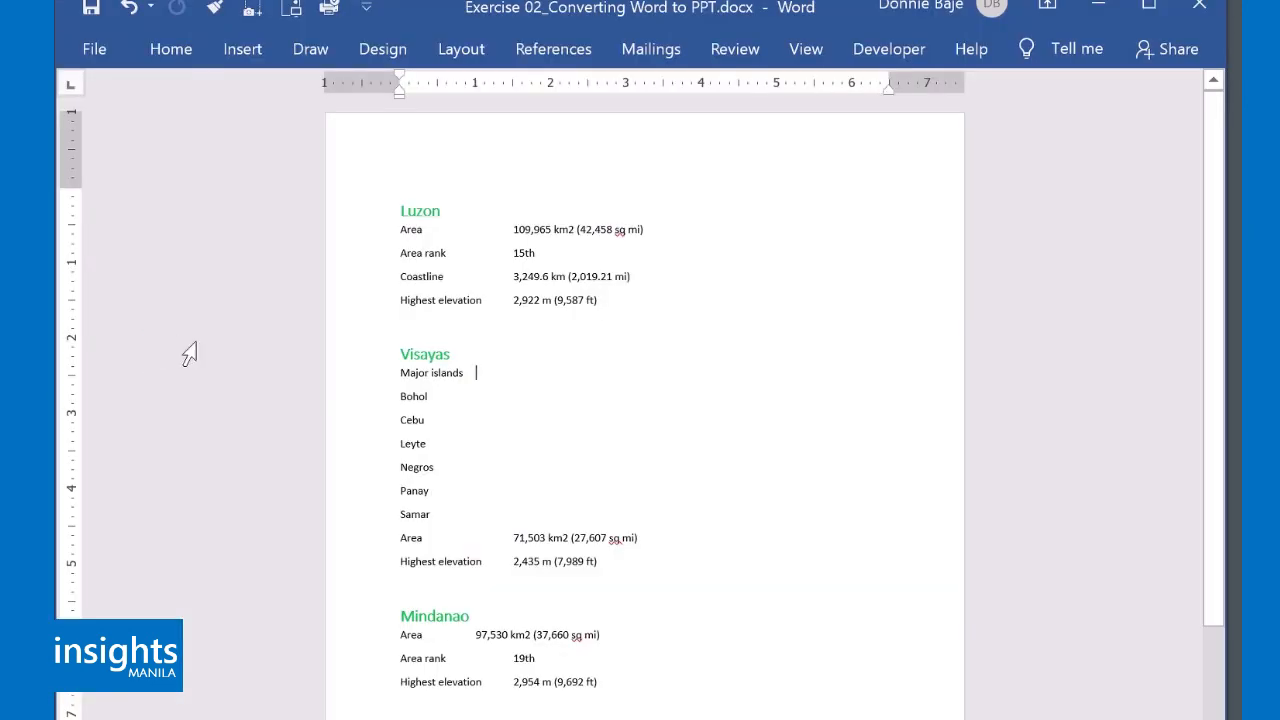
mouse_move(207, 345)
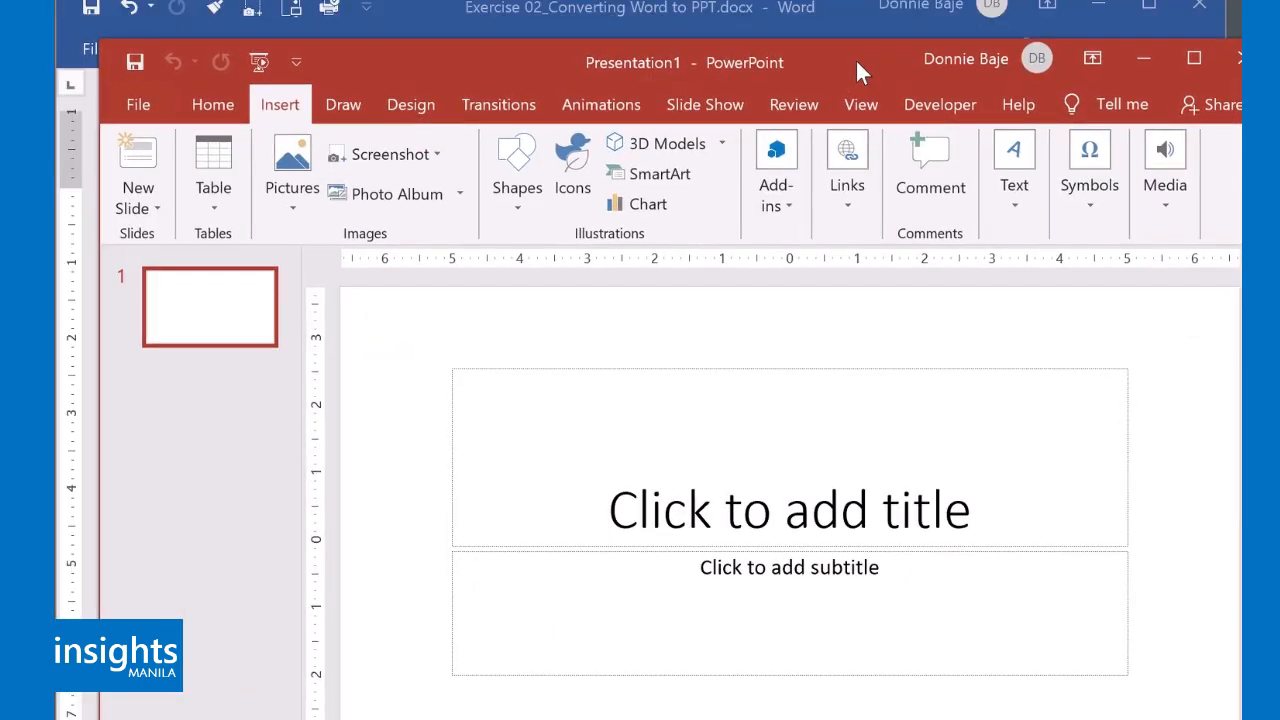
mouse_move(1199, 8)
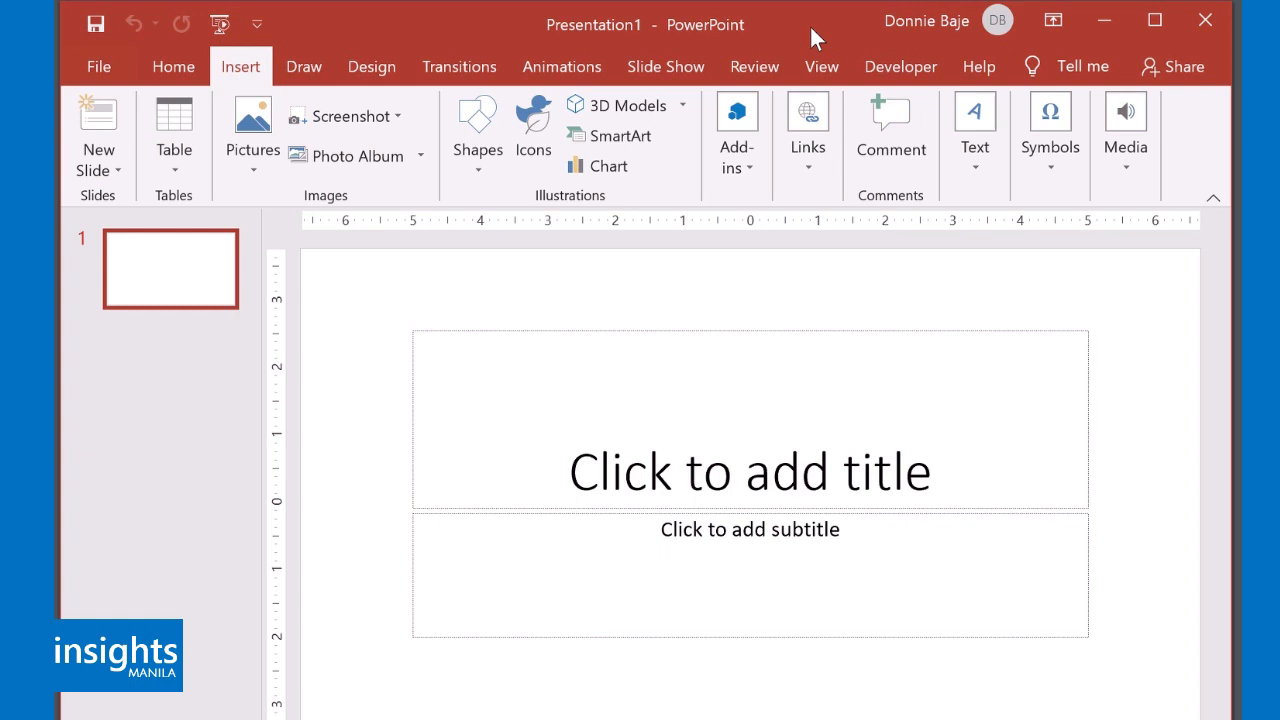
mouse_move(462, 270)
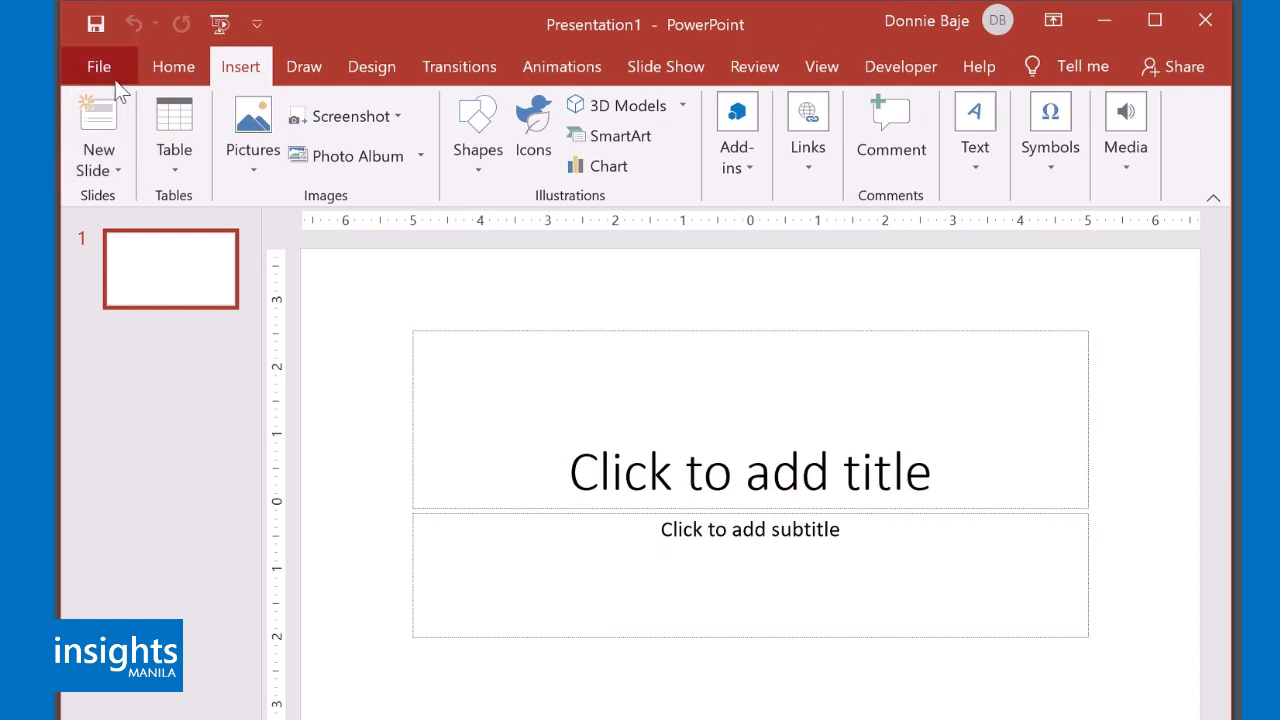
mouse_move(213, 66)
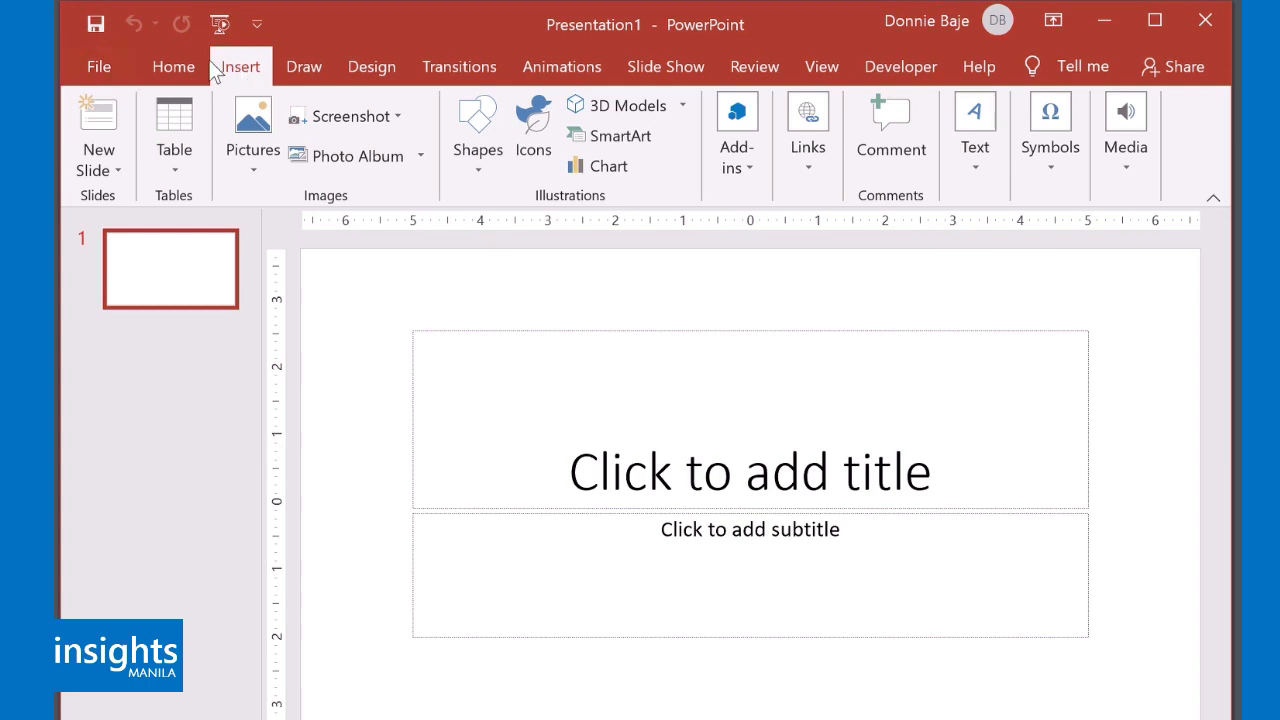
Step: Choose Slides from Outline from the New Slide dropdown
left_click(173, 66)
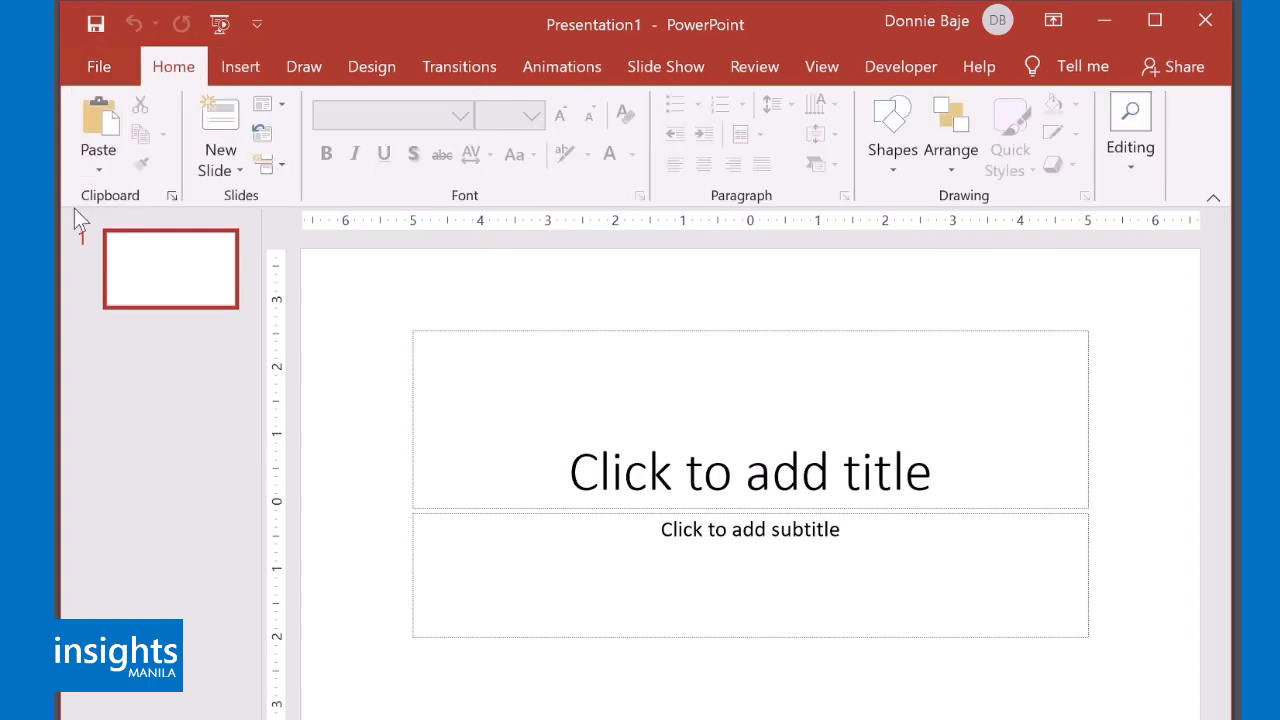
left_click(220, 170)
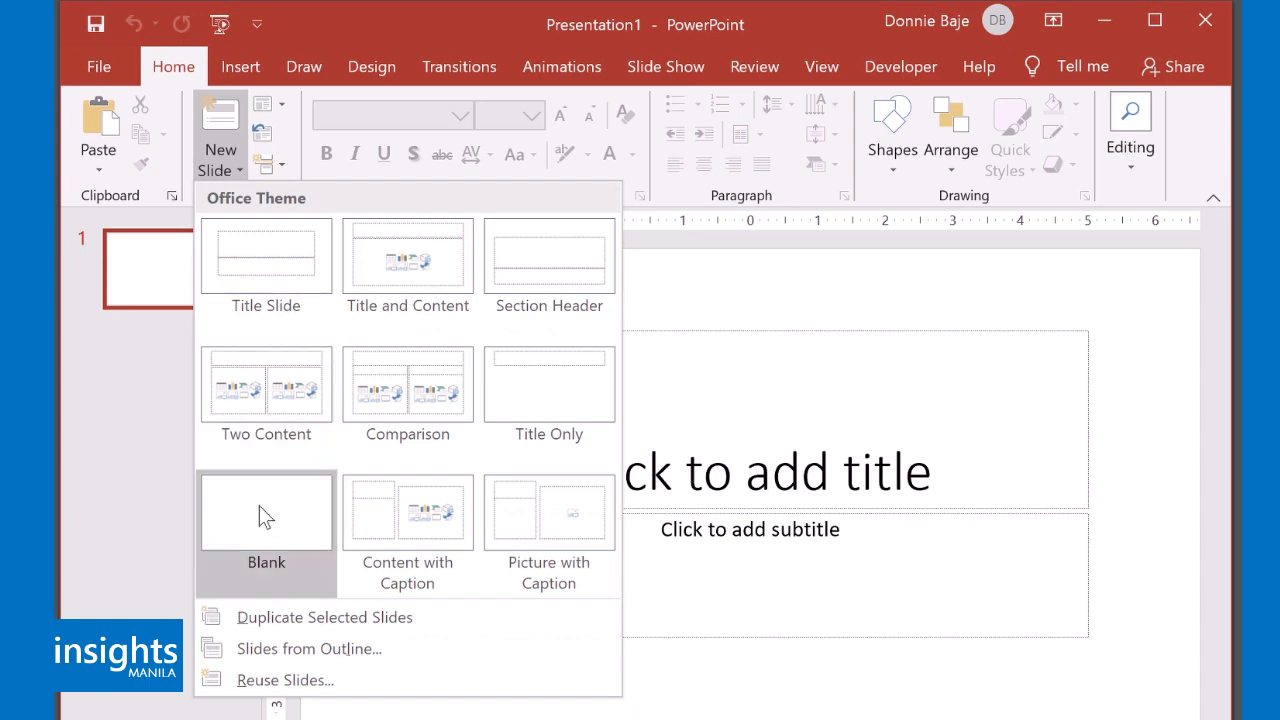
mouse_move(315, 648)
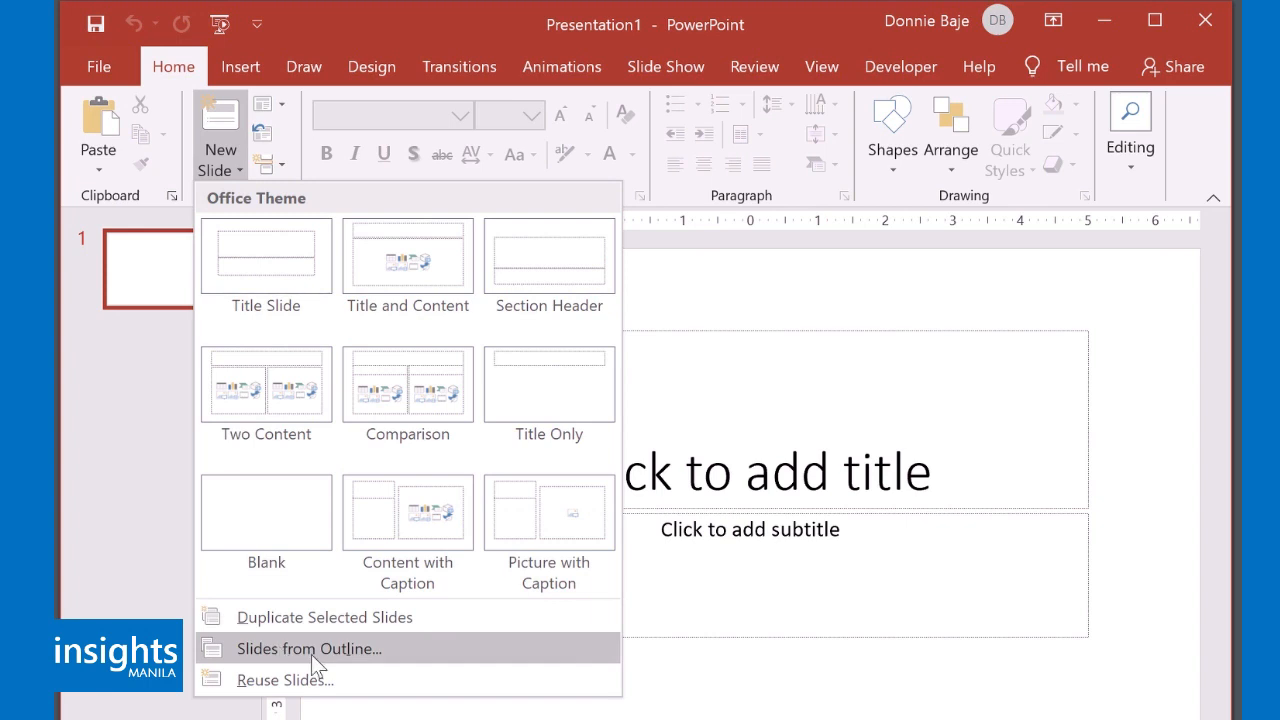
left_click(309, 648)
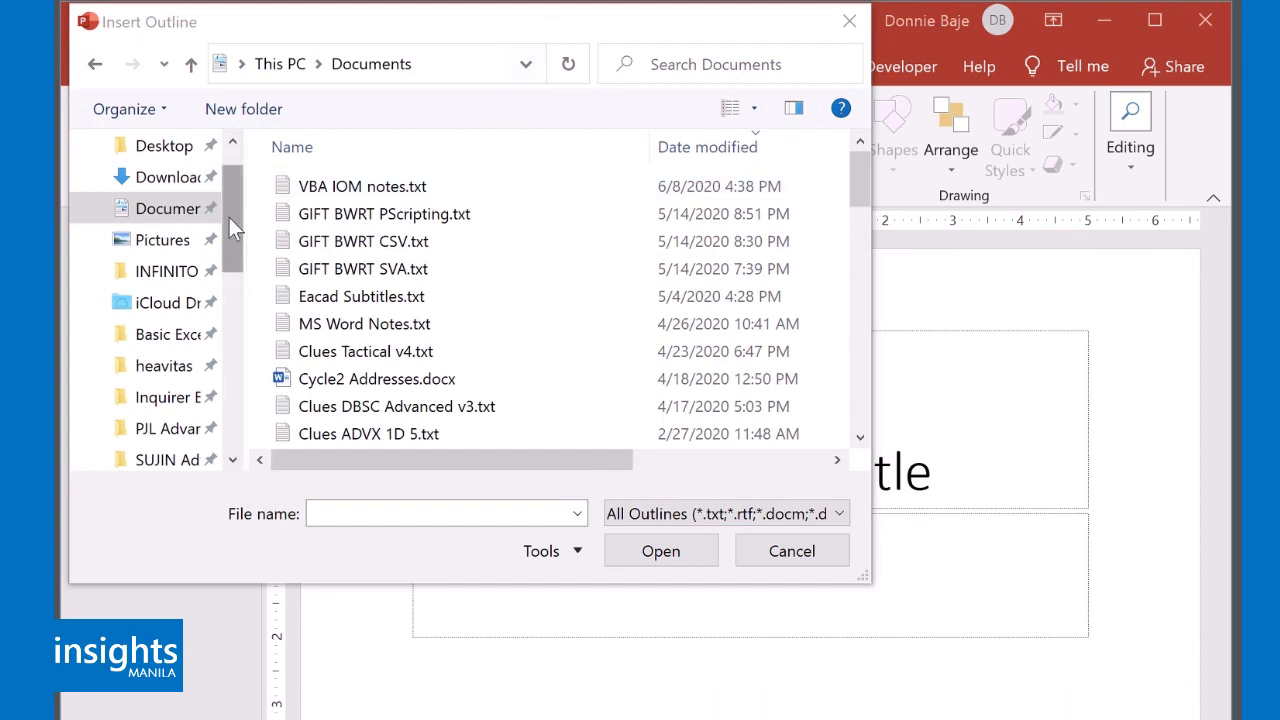
Step: Browse to the Downloads folder in the Insert Outline dialog
left_click(168, 177)
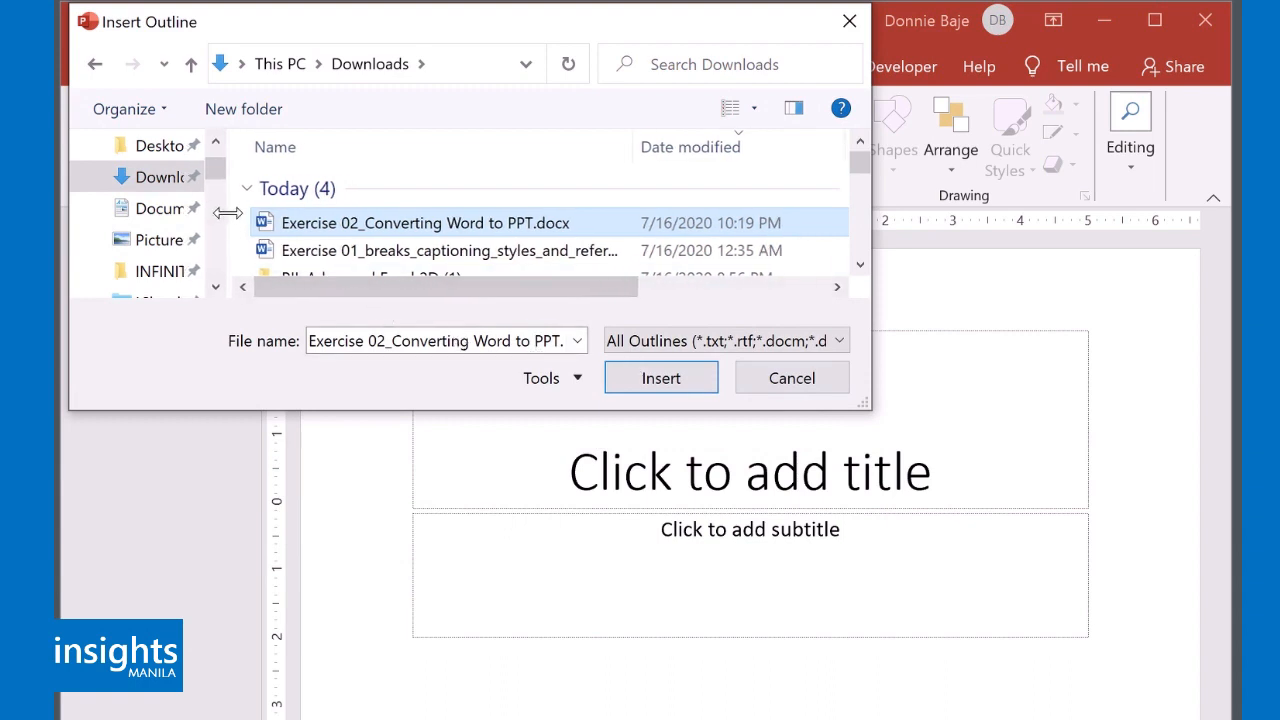
mouse_move(315, 223)
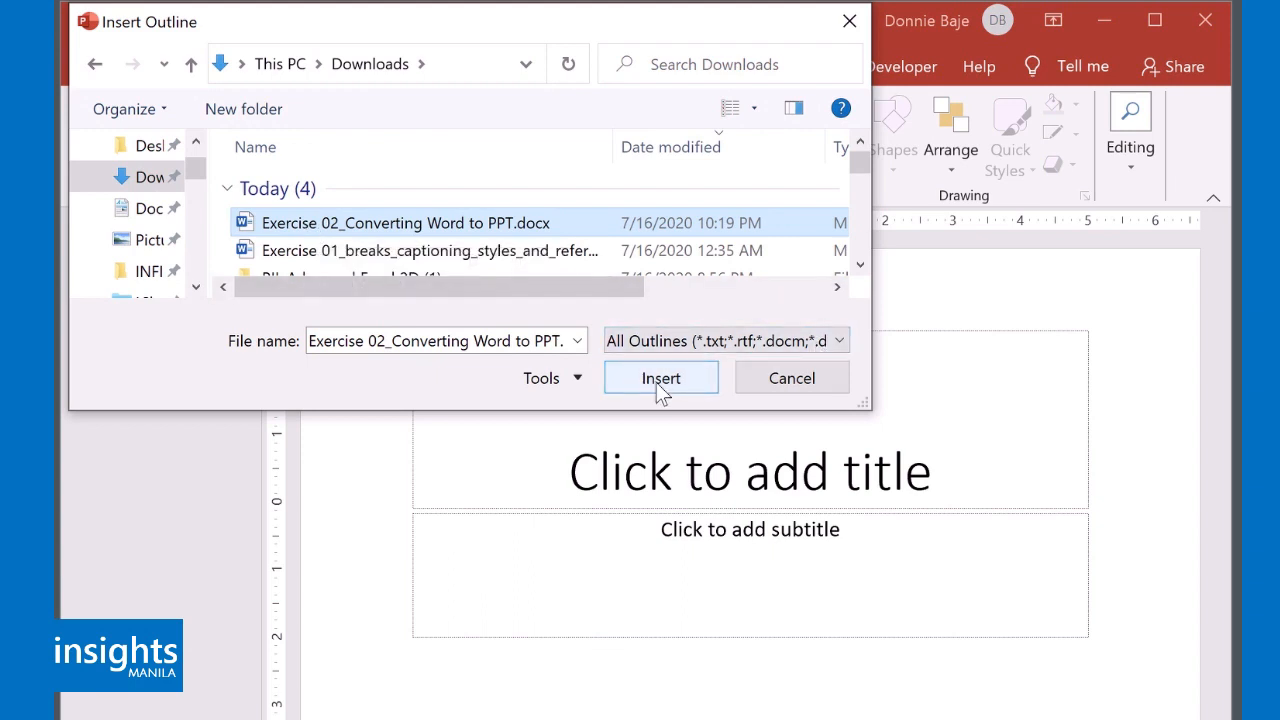
Step: Insert the selected Word outline as Luzon, Visayas and Mindanao slides
left_click(661, 378)
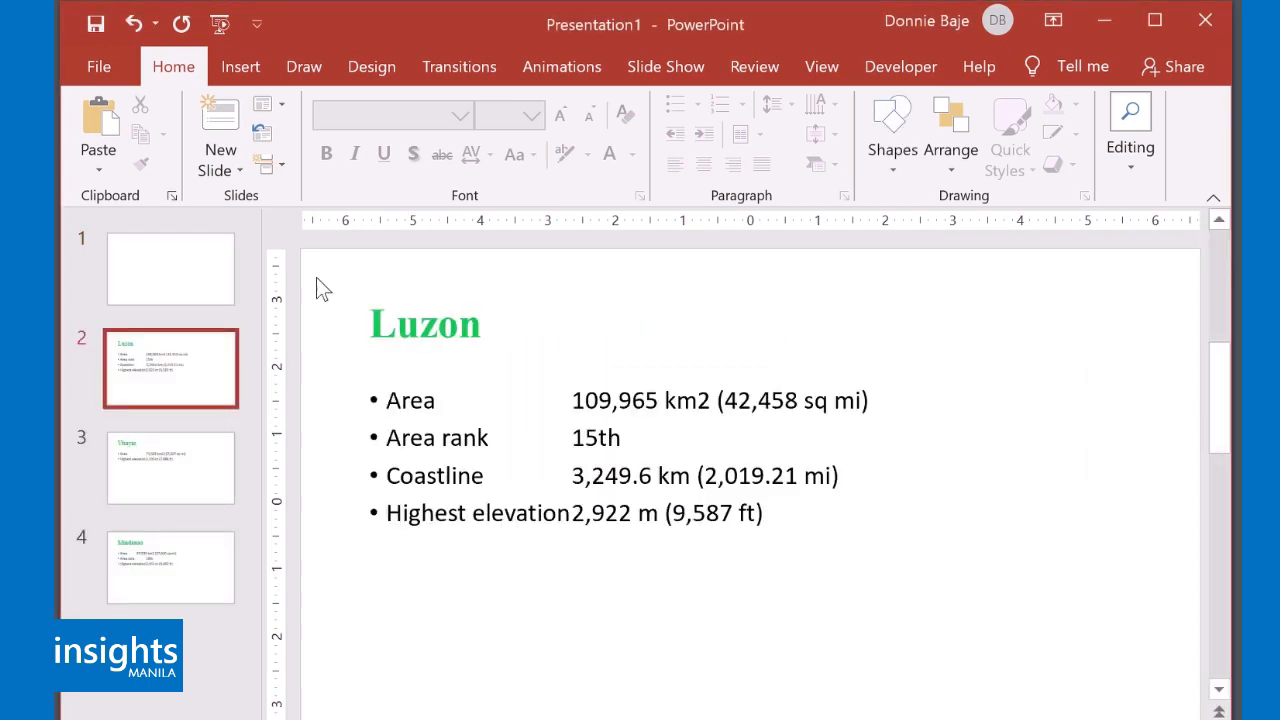
Step: Review the Luzon, Visayas and Mindanao slide thumbnails, ending on the Visayas slide
left_click(170, 567)
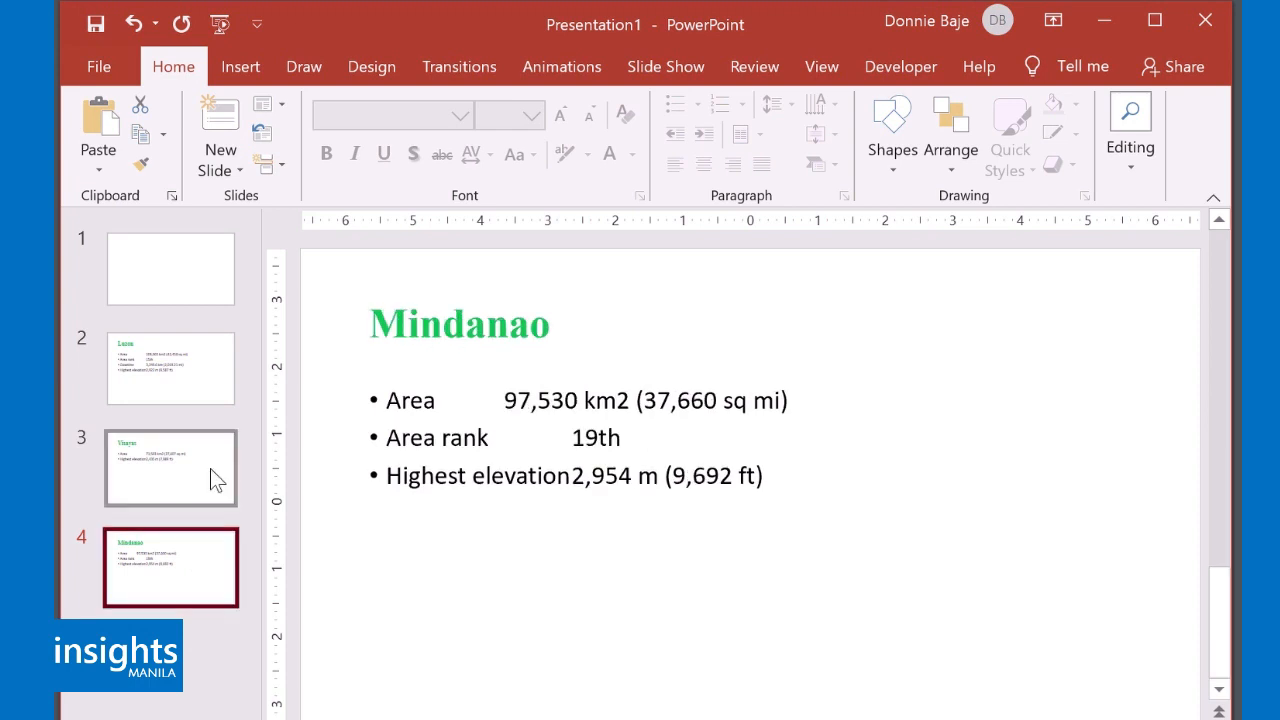
left_click(170, 468)
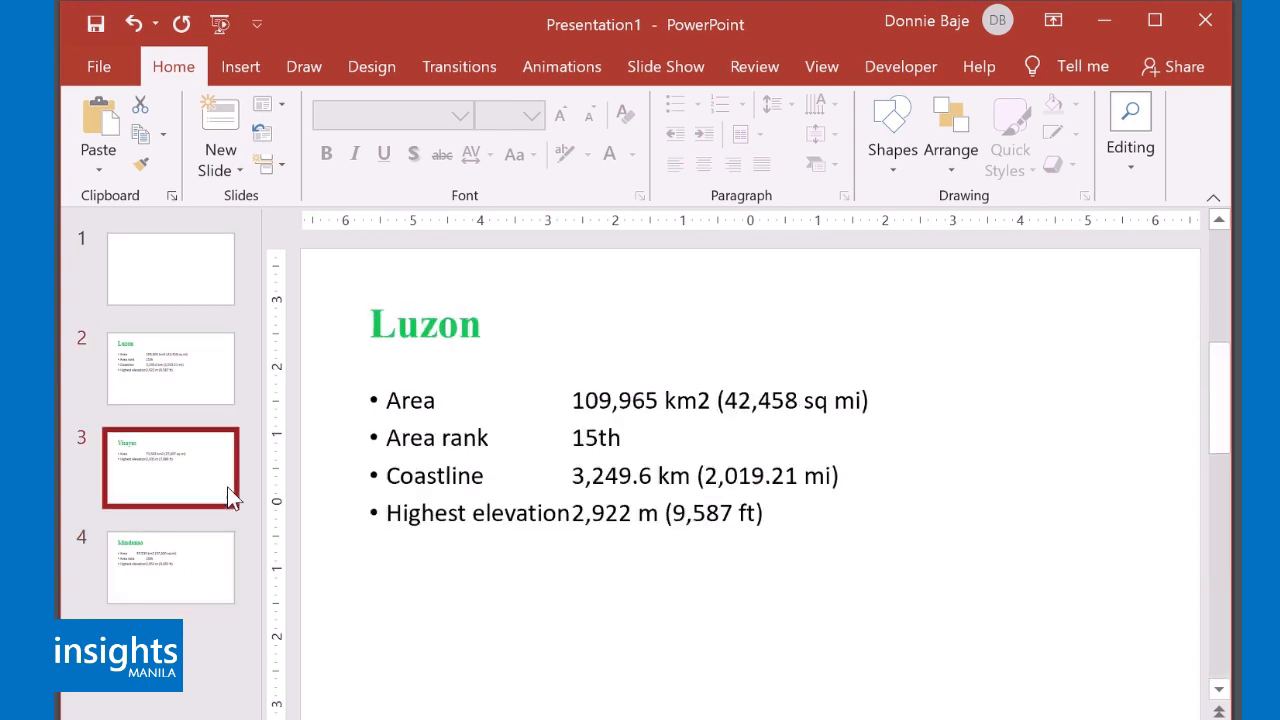
left_click(170, 567)
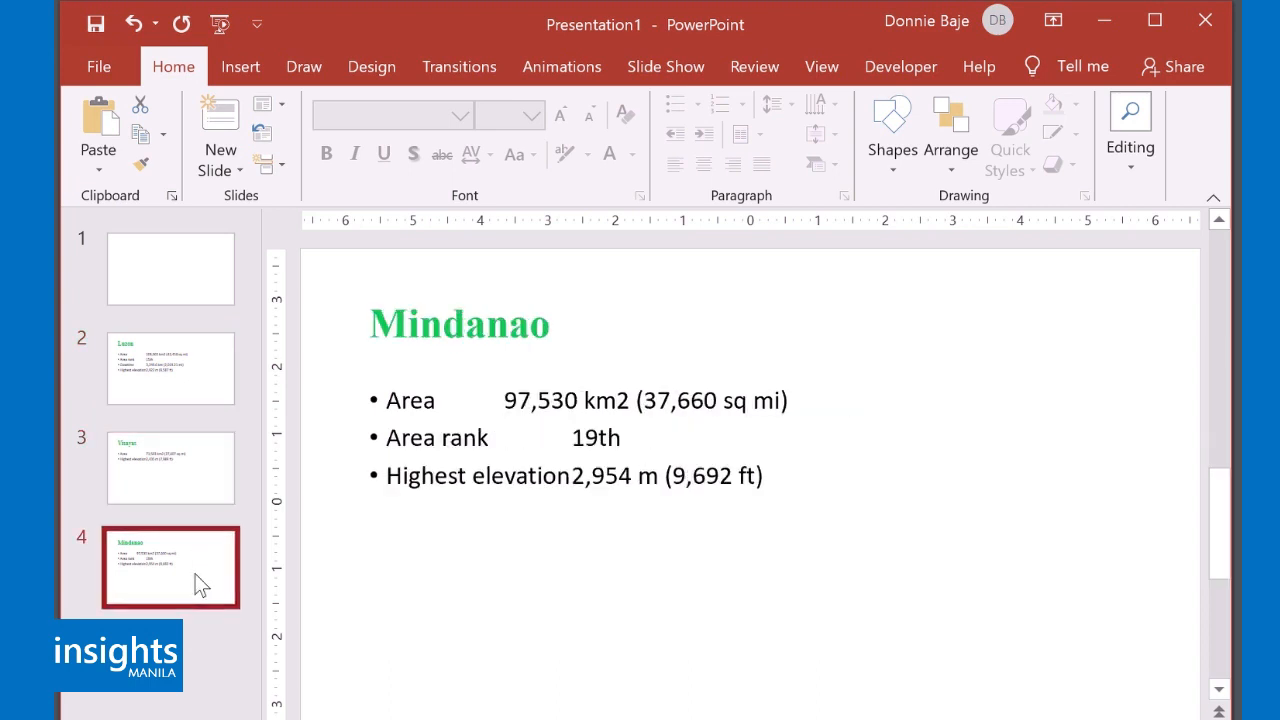
left_click(170, 368)
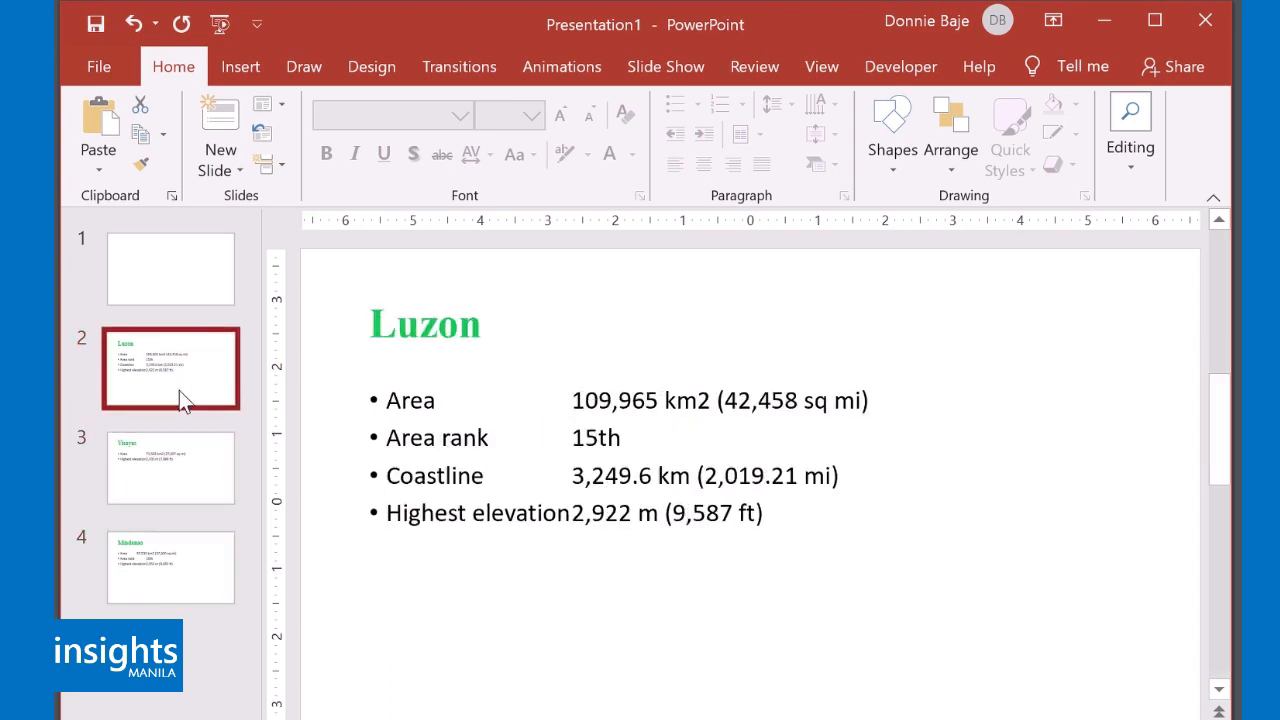
left_click(170, 467)
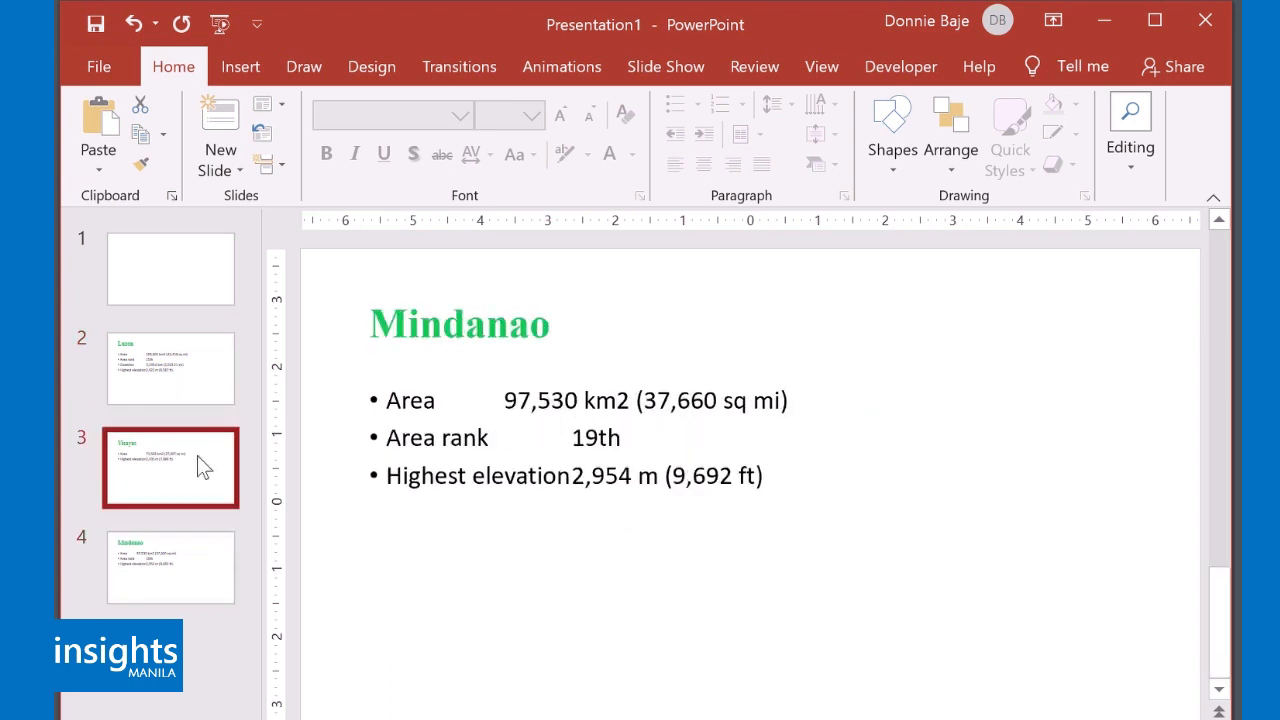
left_click(170, 368)
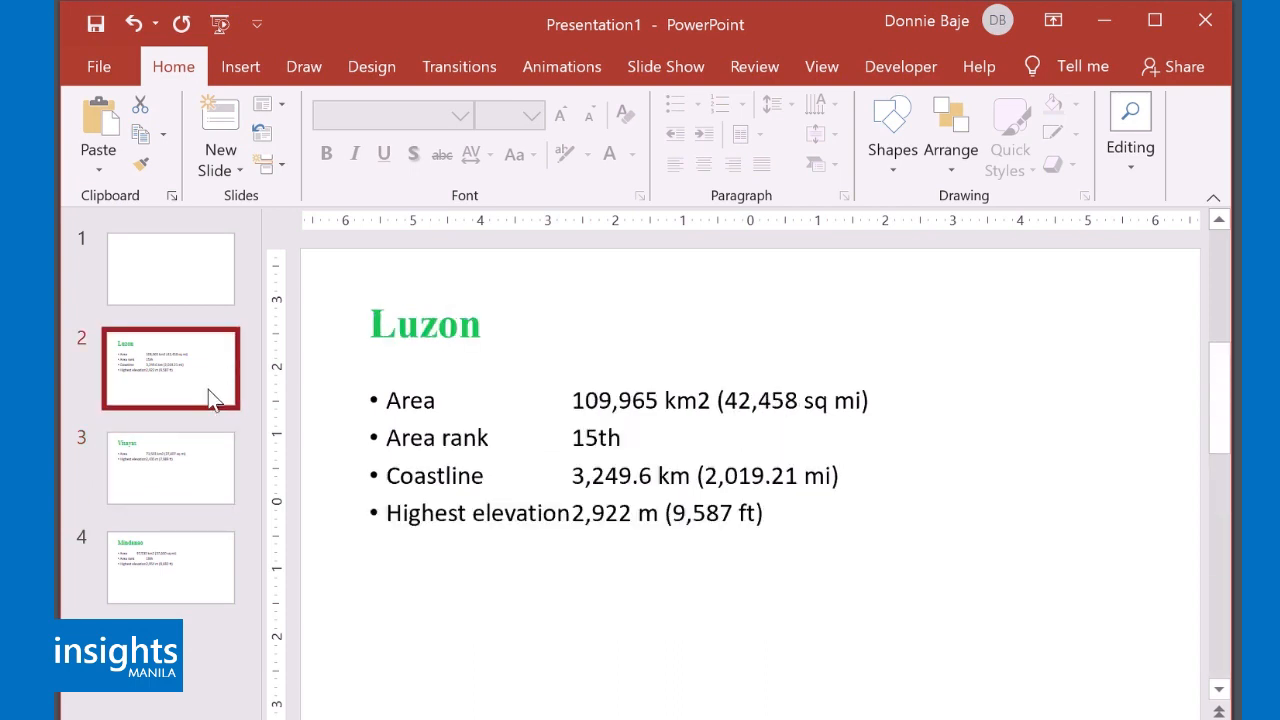
left_click(170, 467)
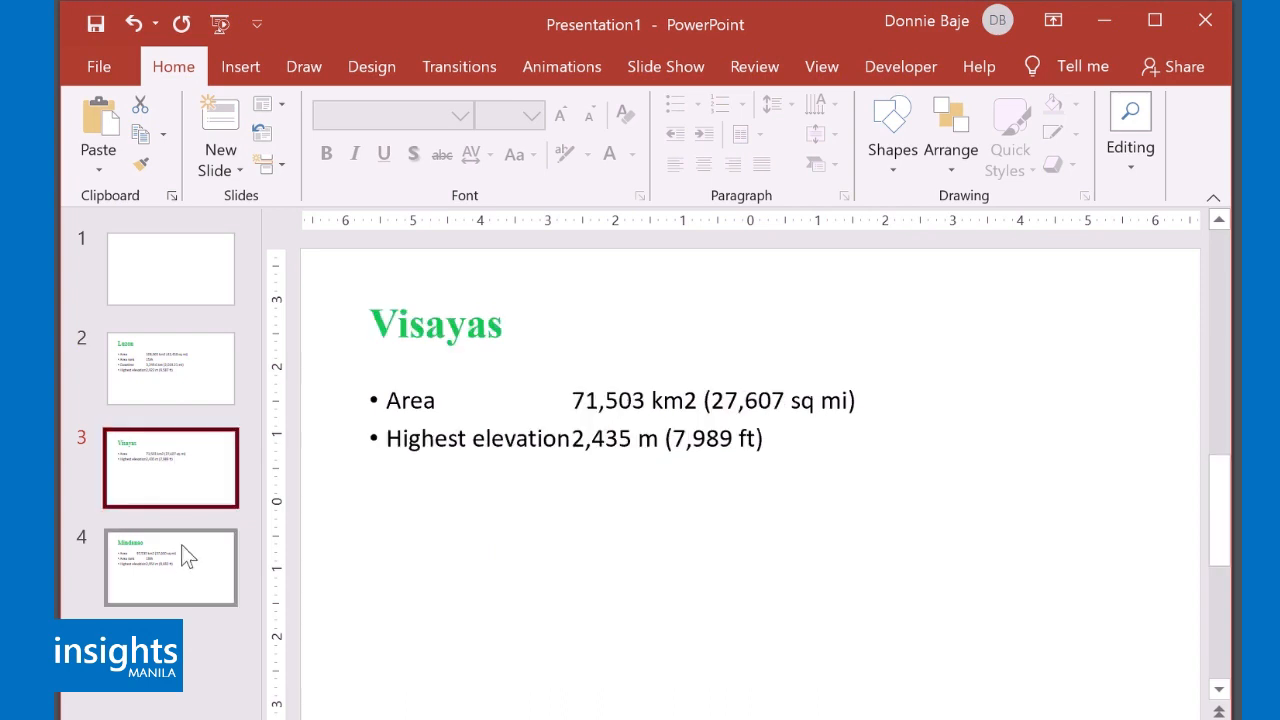
left_click(170, 368)
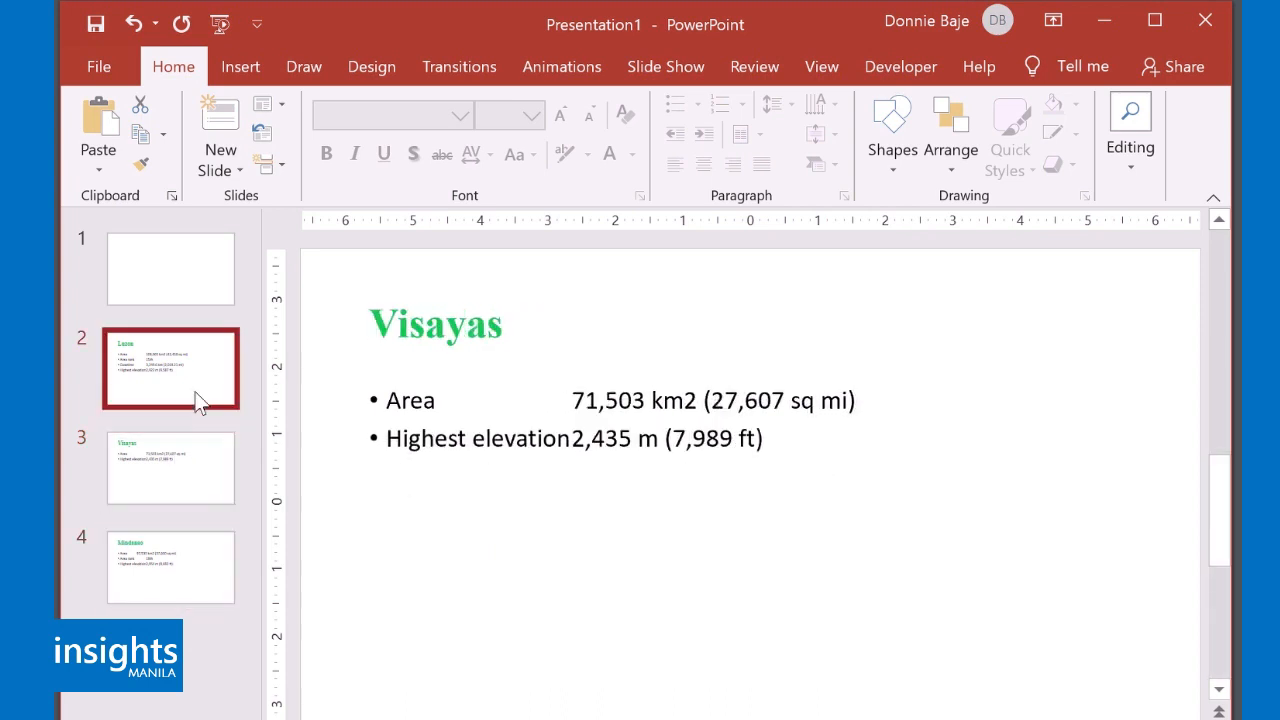
left_click(170, 467)
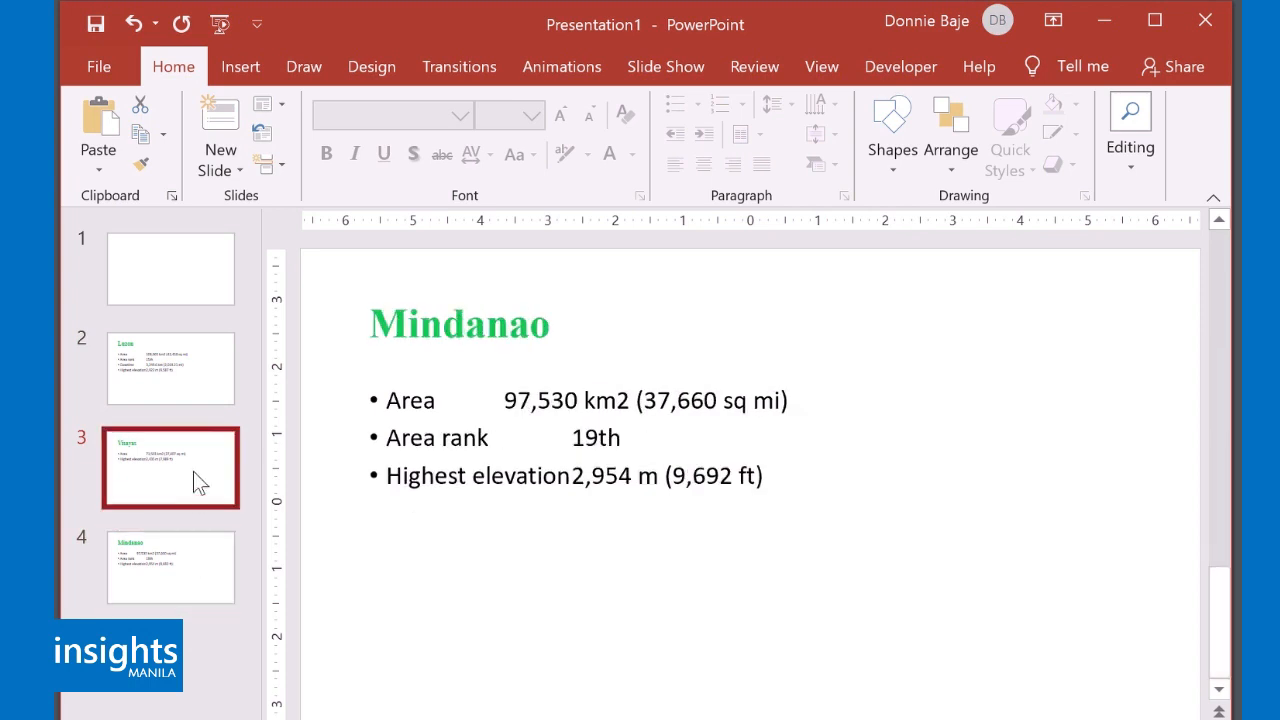
left_click(170, 368)
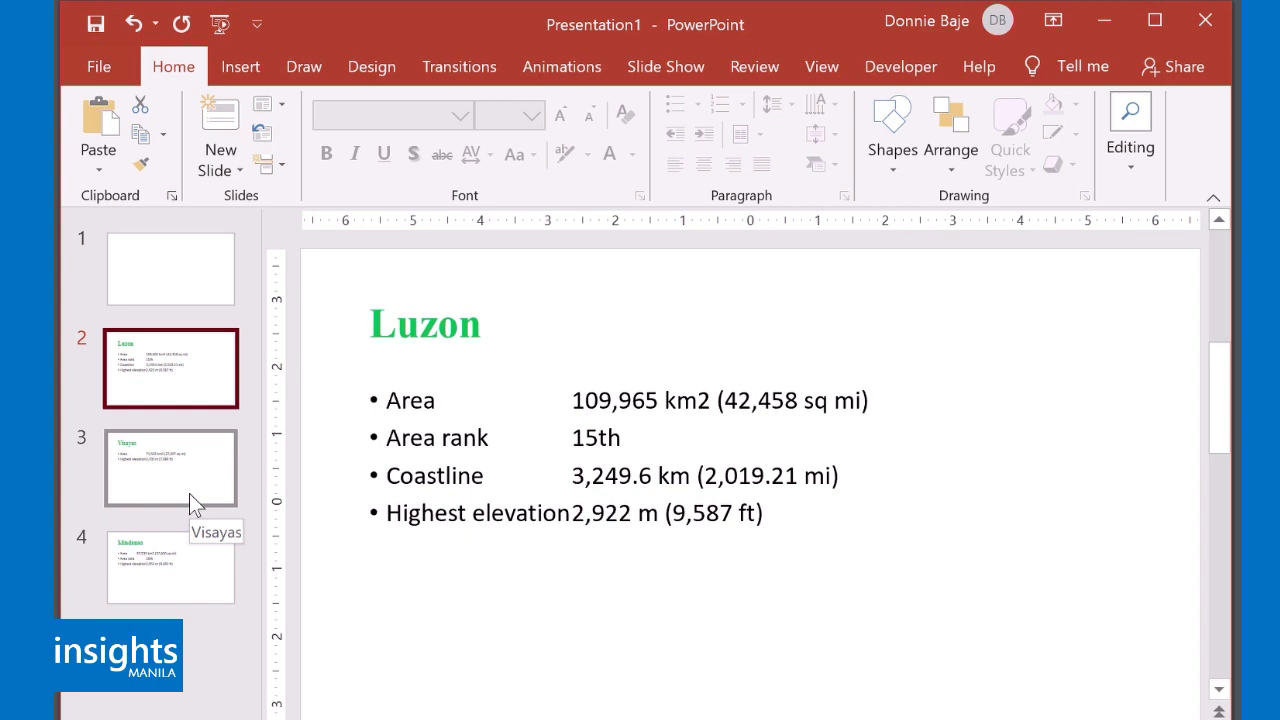
left_click(170, 468)
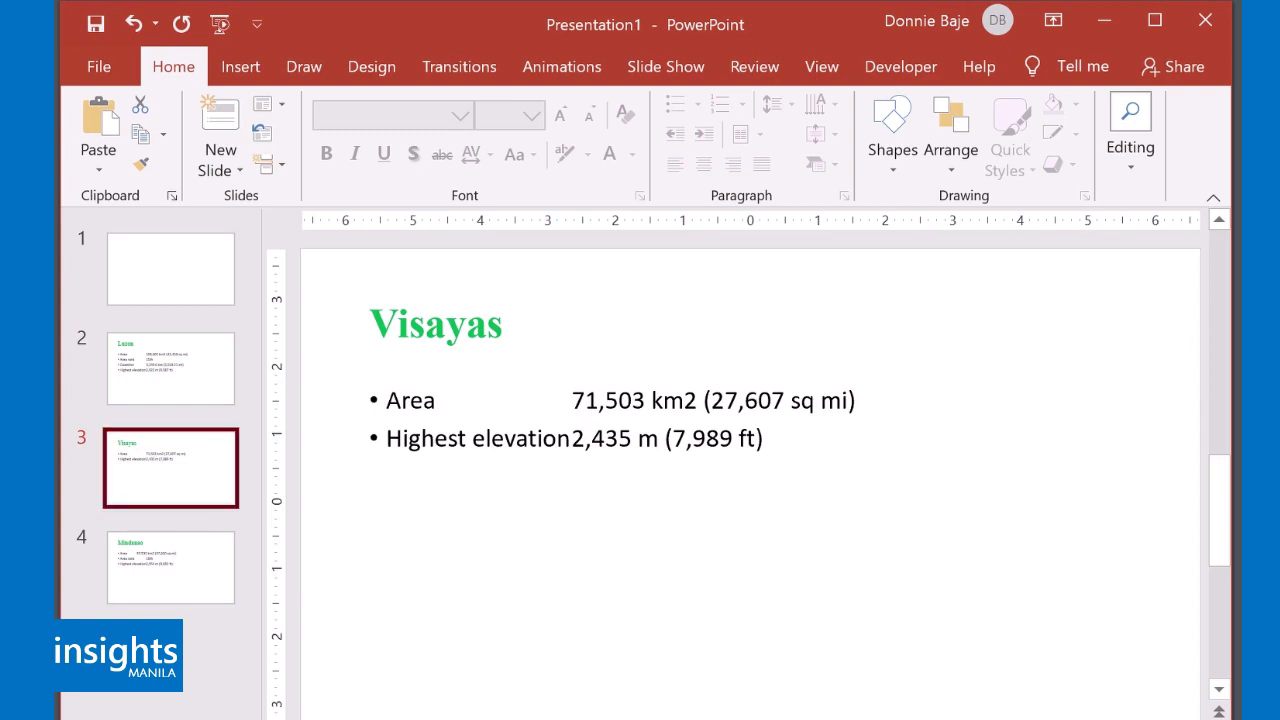
mouse_move(491, 593)
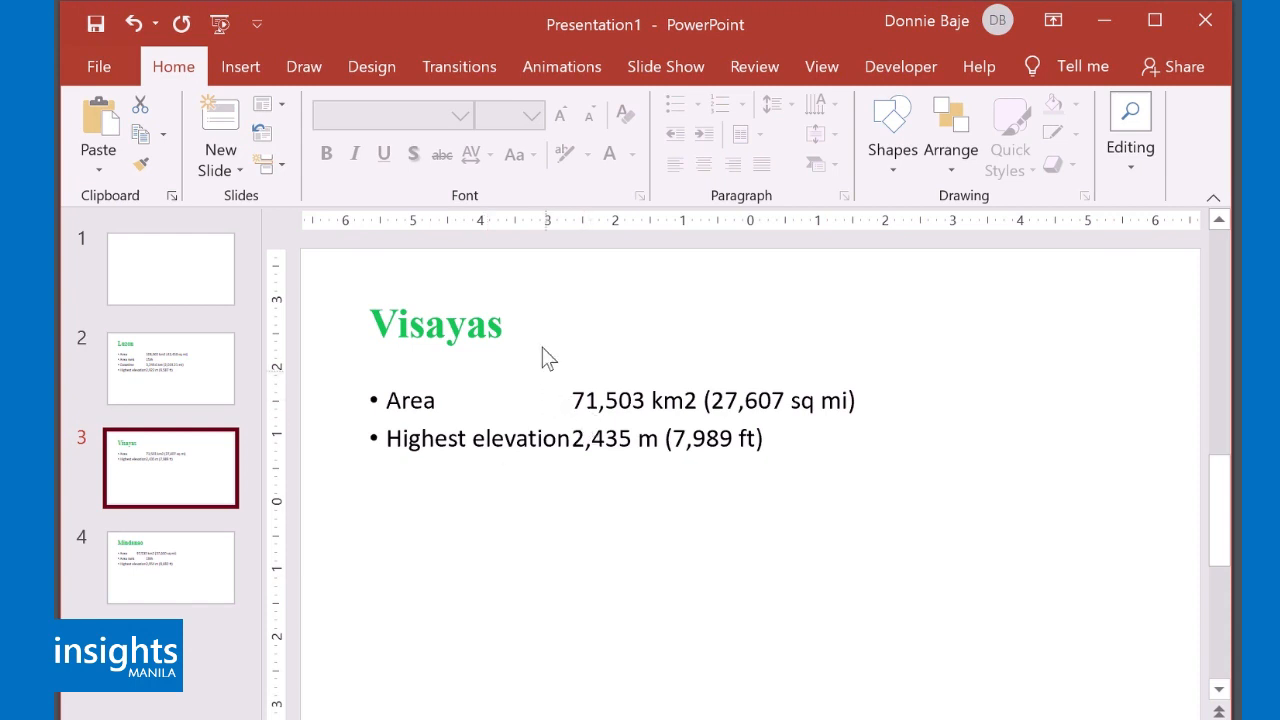
mouse_move(246, 382)
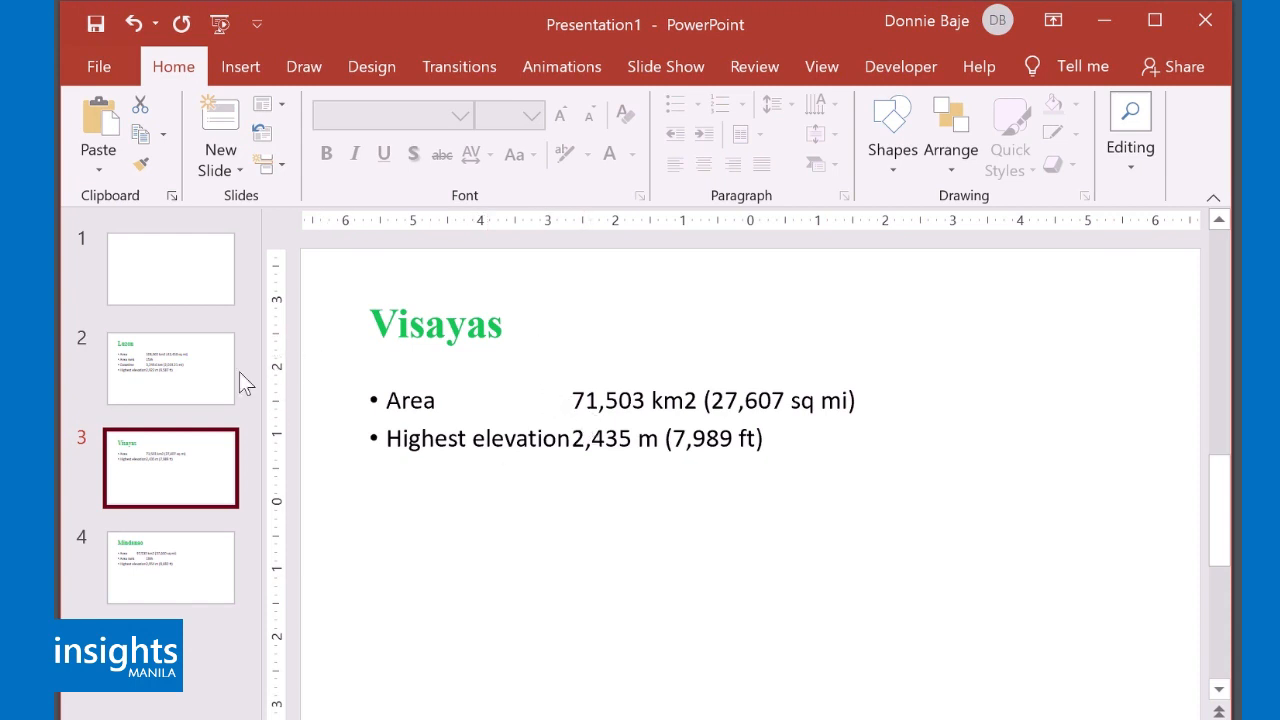